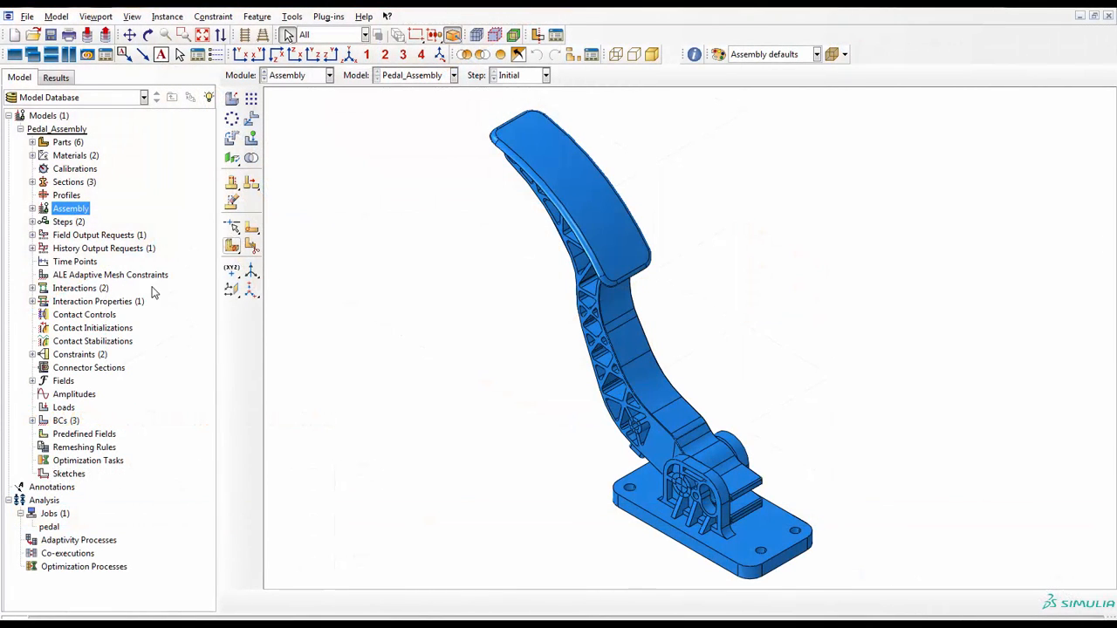
Choose pedal_arm_lightweight_study_(copy).sdy as the Moldflow study and confirm it in Study Viewer
{"action": "right_click", "coordinate": [49, 526]}
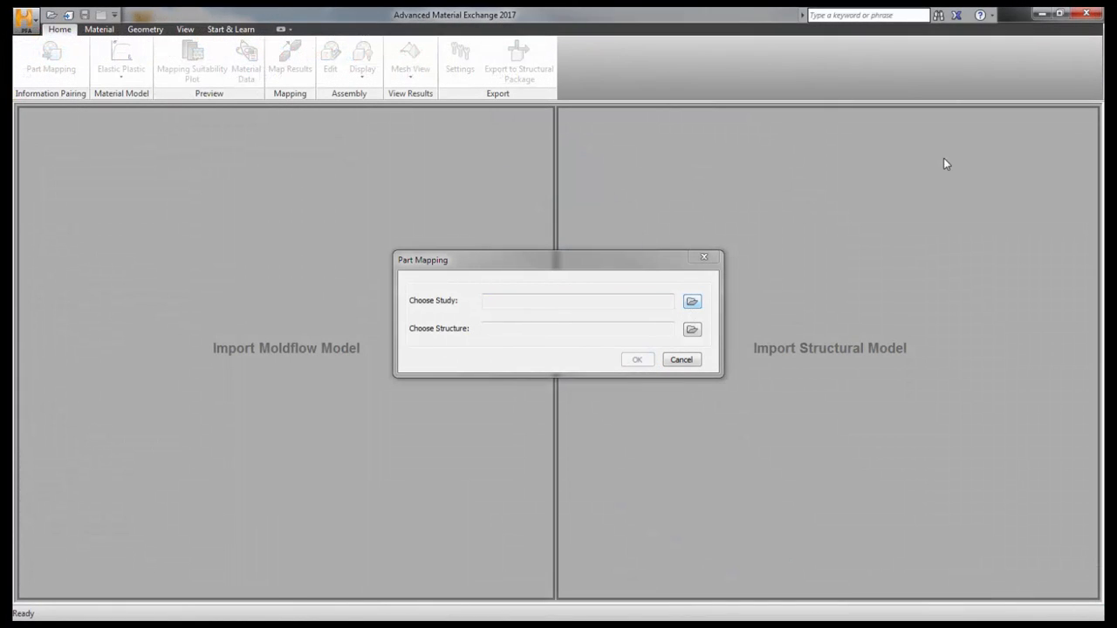
{"action": "left_click", "coordinate": [692, 301]}
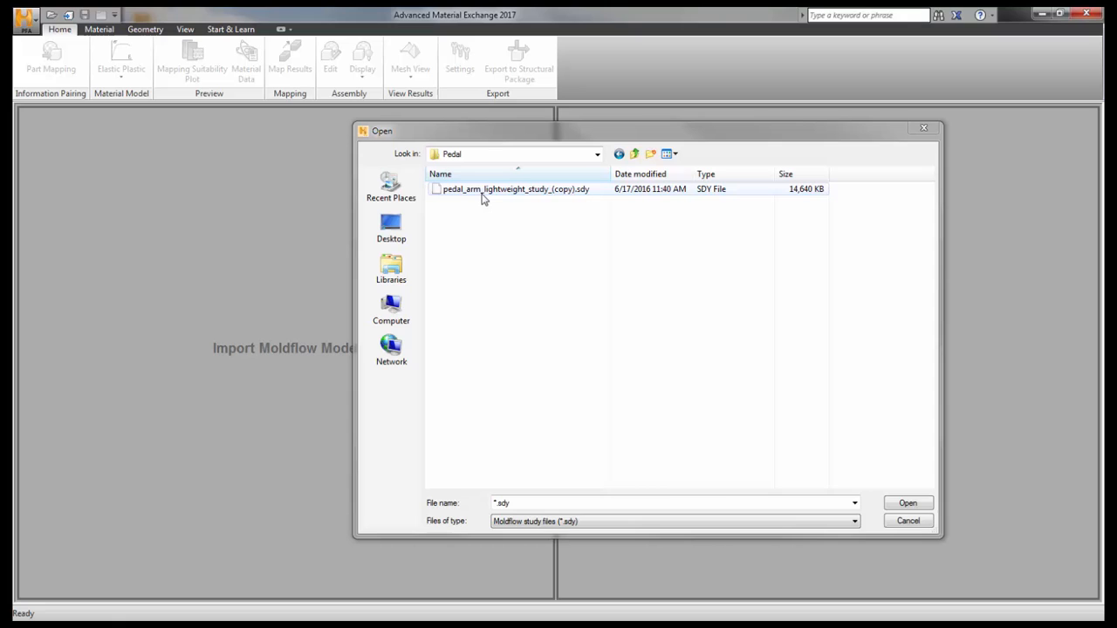
{"action": "left_click", "coordinate": [514, 189]}
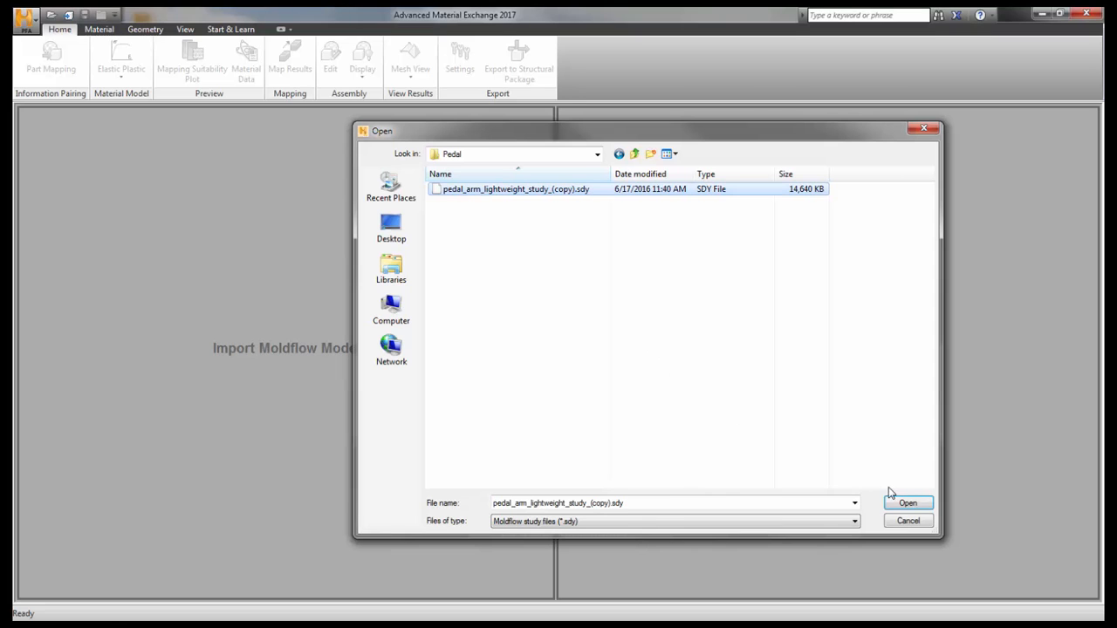
{"action": "left_click", "coordinate": [908, 502]}
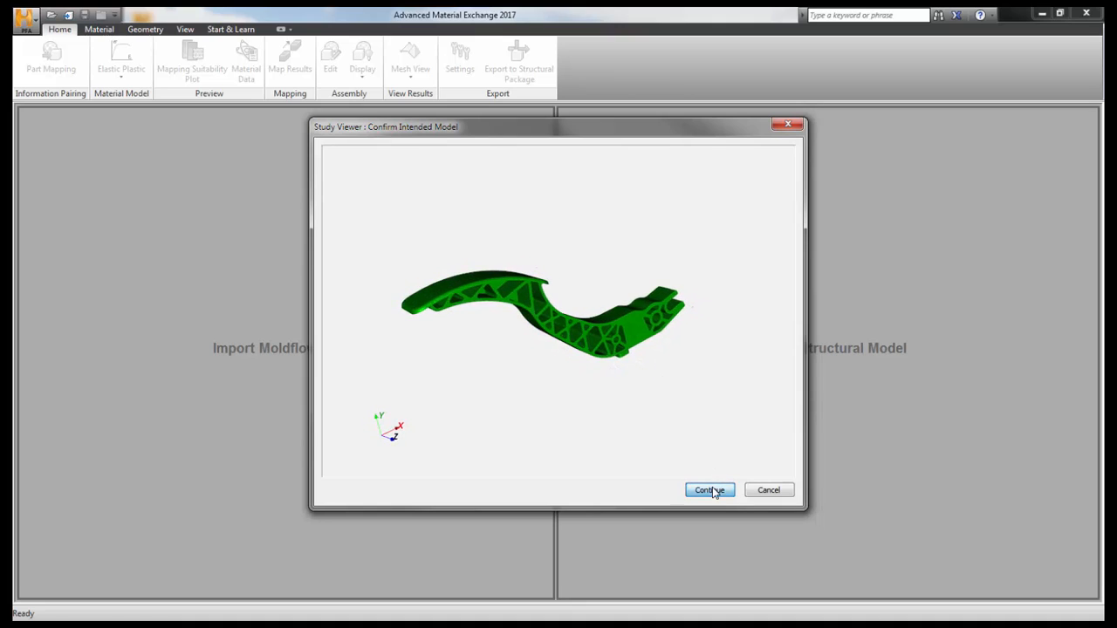
{"action": "left_click", "coordinate": [708, 490]}
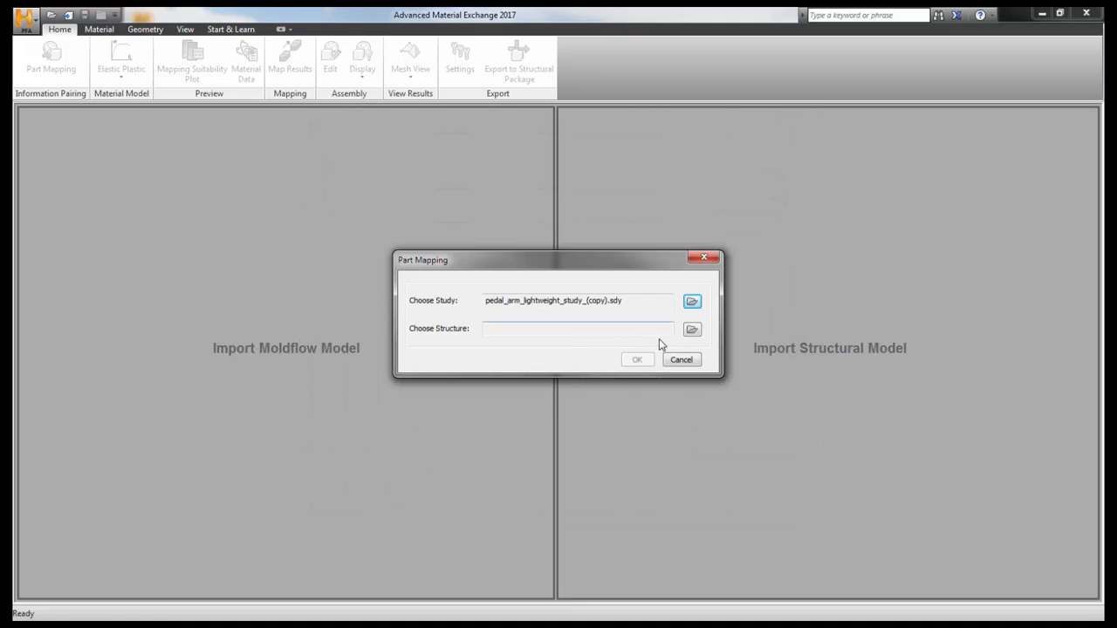
Import pedal.inp as the structure, pairing the Pedal_Arm_Moldable-Copy part in millimetres
{"action": "left_click", "coordinate": [691, 329]}
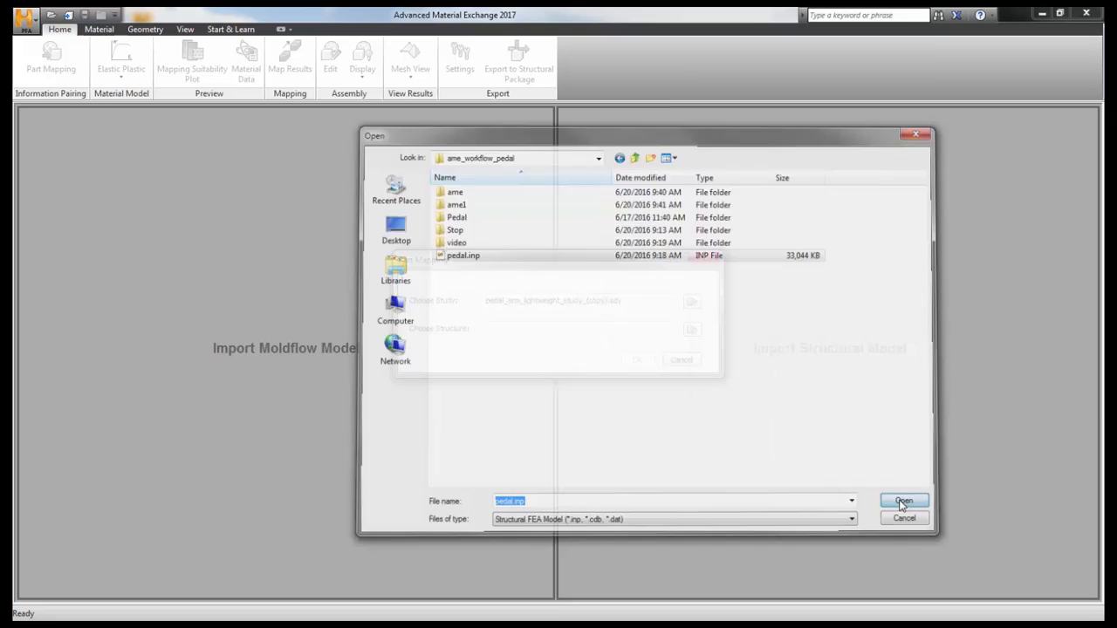
{"action": "left_click", "coordinate": [903, 500]}
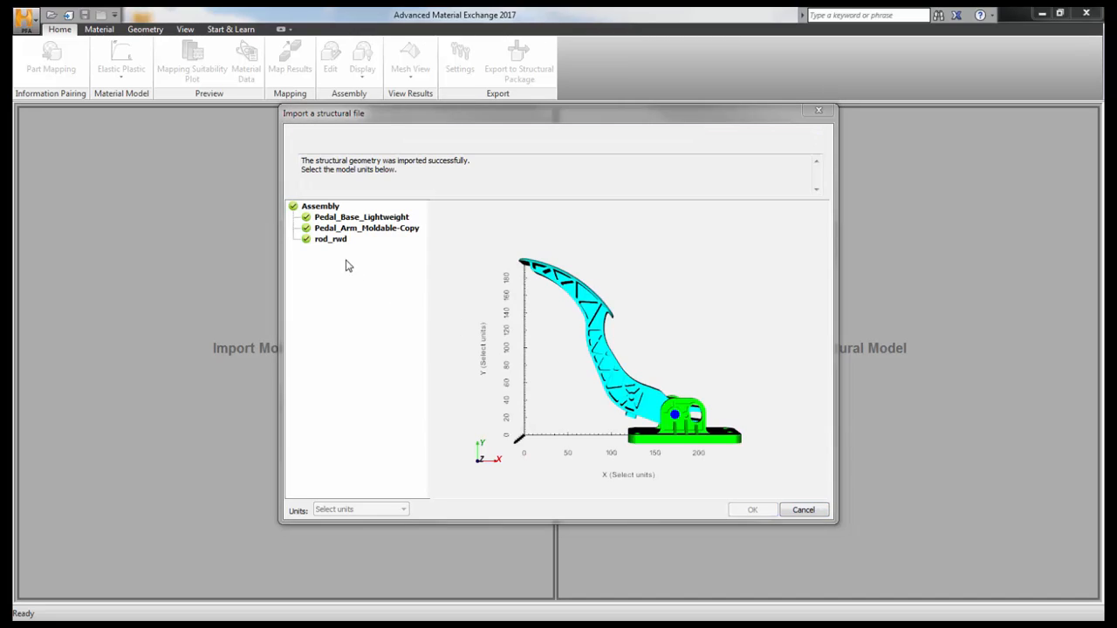
{"action": "left_click", "coordinate": [367, 227]}
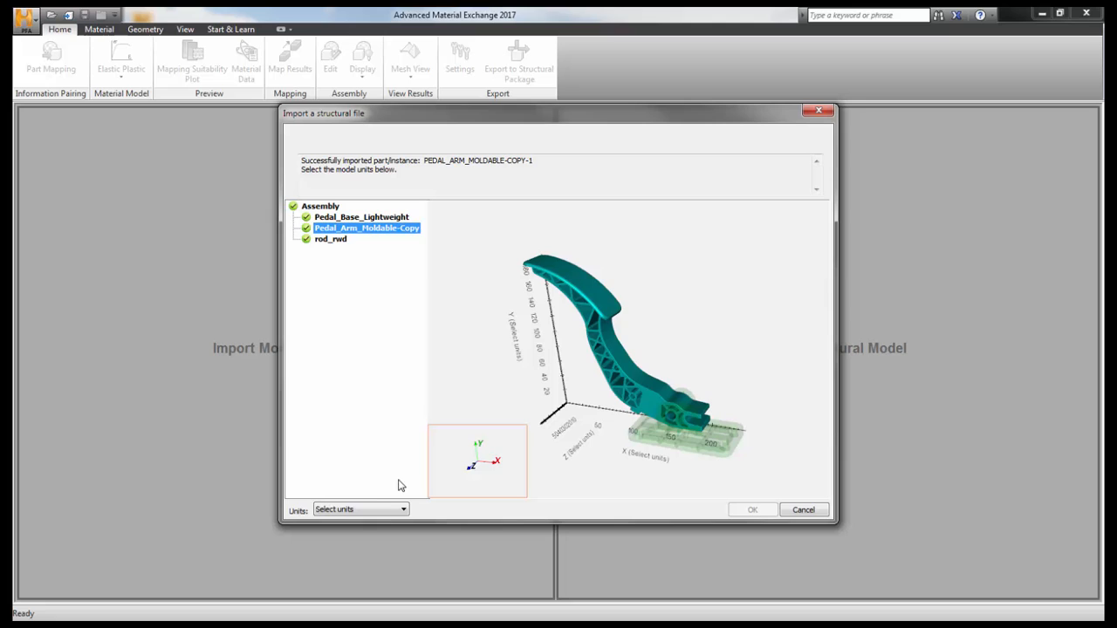
{"action": "left_click", "coordinate": [358, 509]}
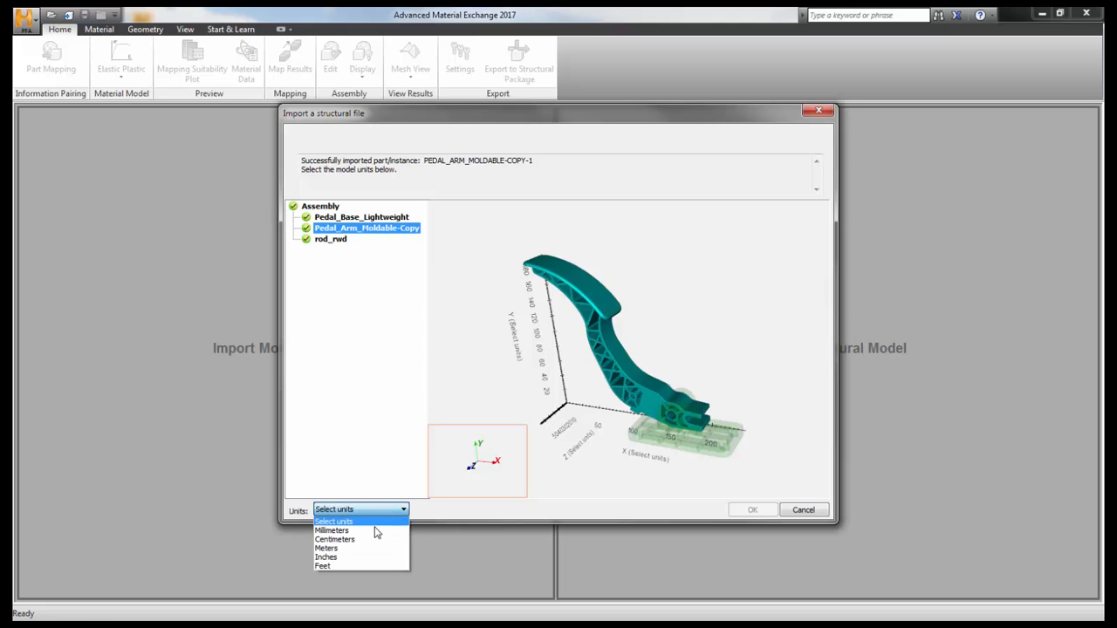
{"action": "left_click", "coordinate": [331, 529]}
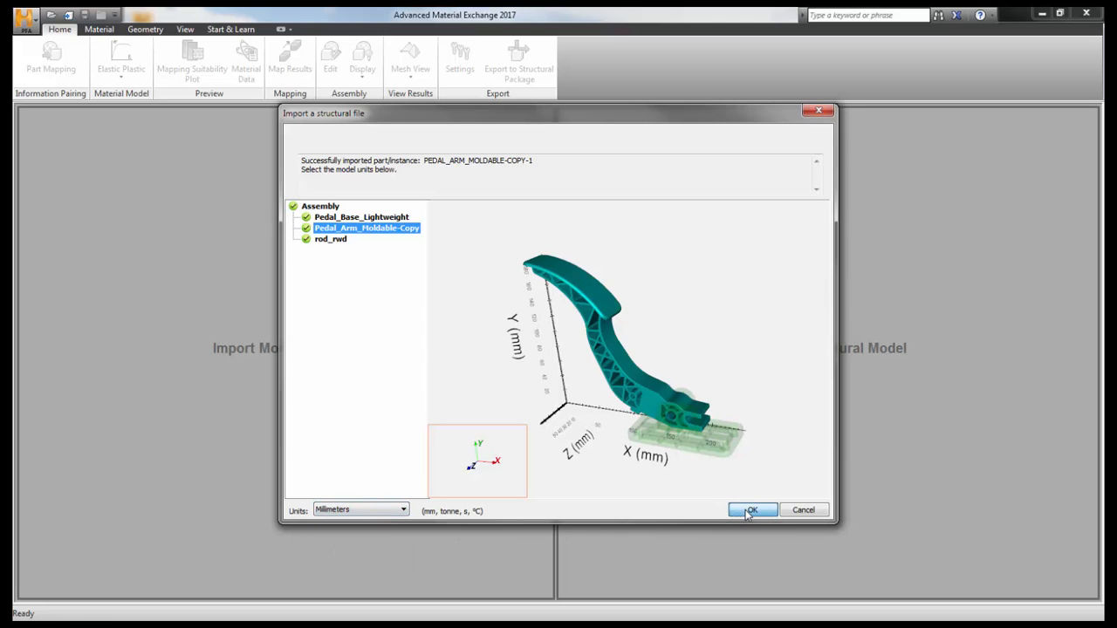
{"action": "left_click", "coordinate": [752, 510]}
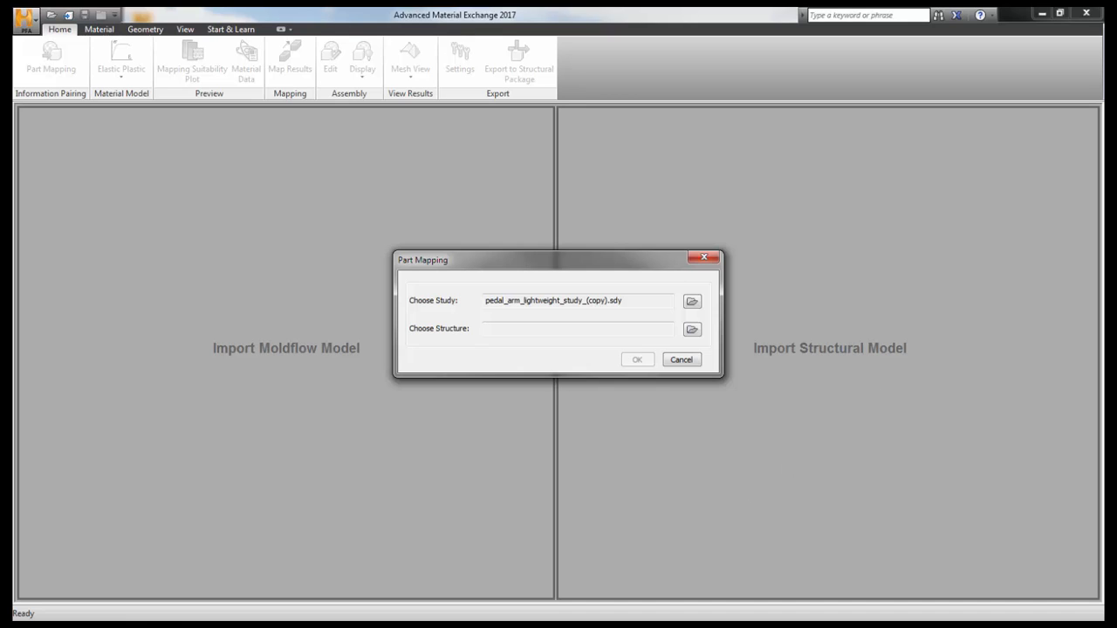
Load both pedal models and accept the automatic alignment of structure to study
{"action": "left_click", "coordinate": [637, 360]}
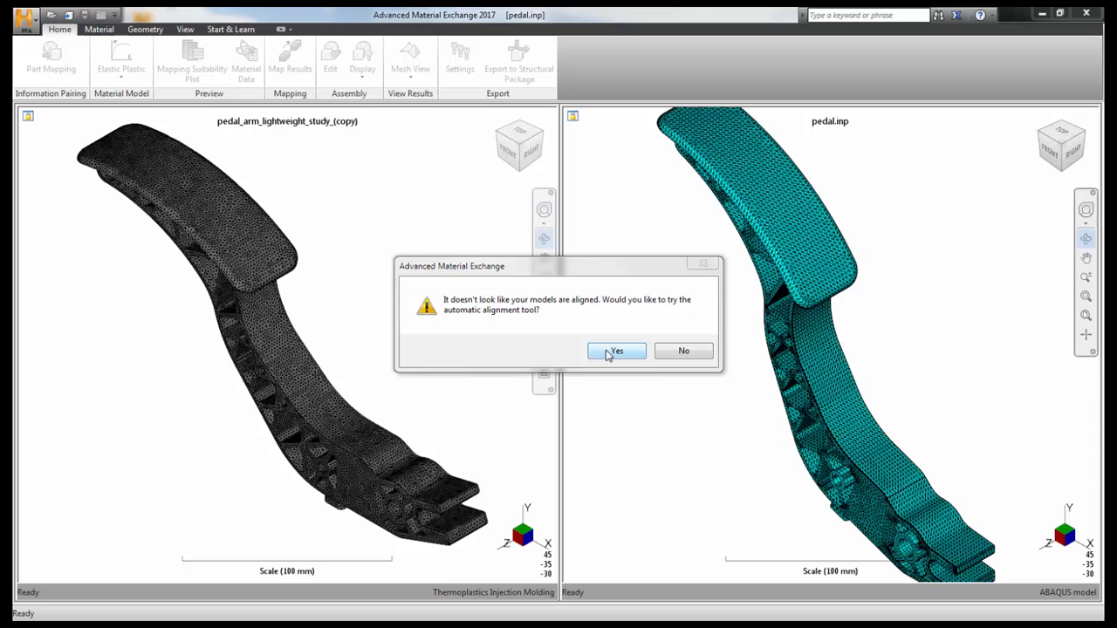
{"action": "left_click", "coordinate": [616, 350]}
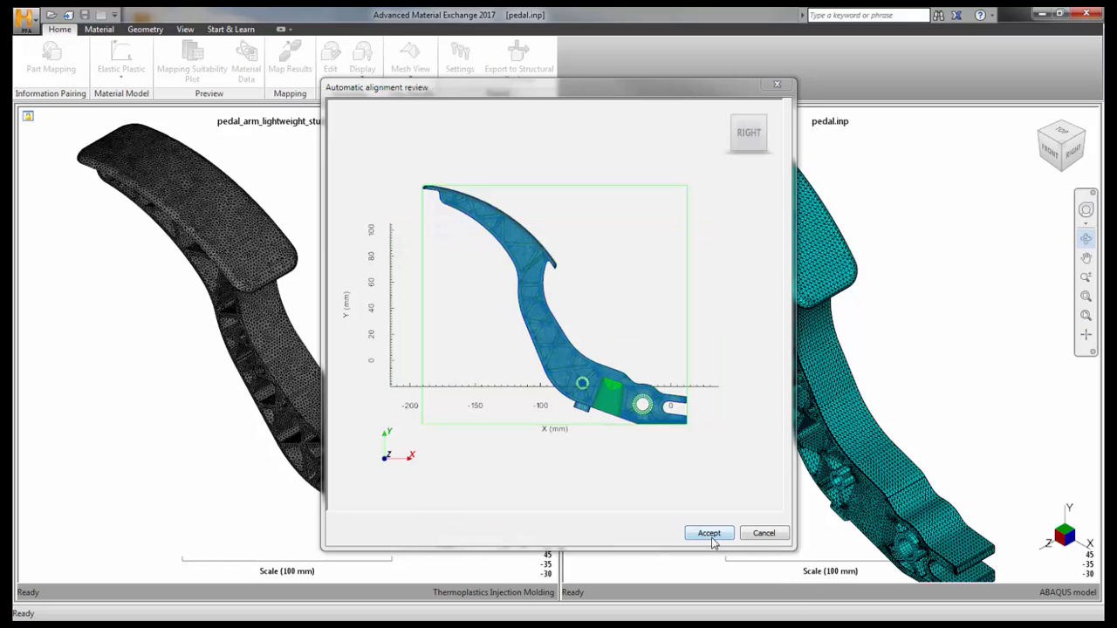
{"action": "left_click", "coordinate": [708, 533]}
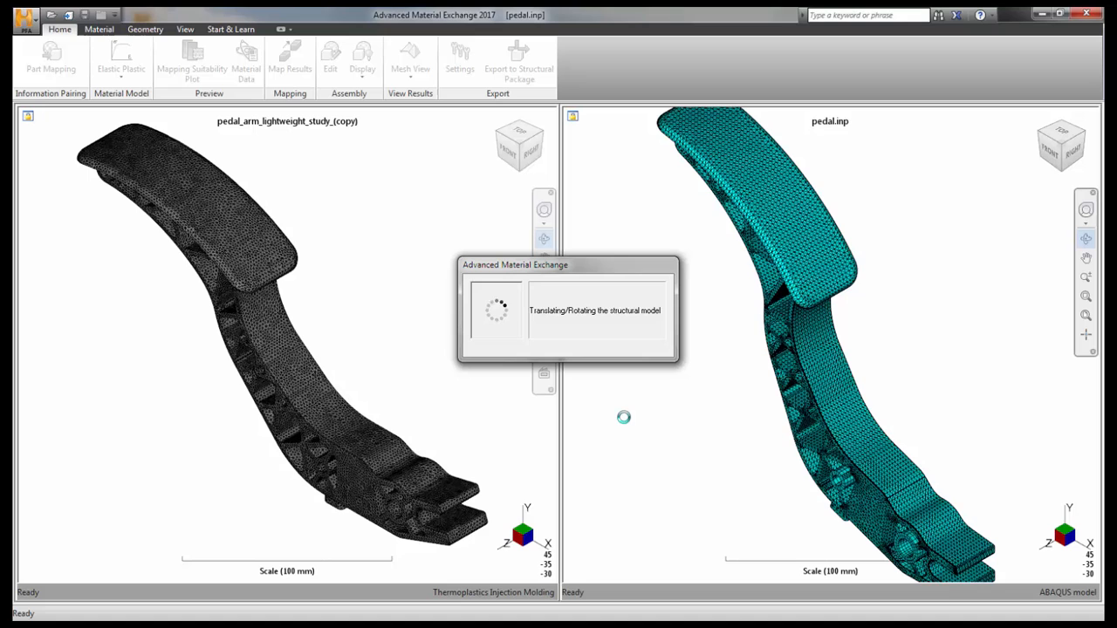
{"action": "mouse_move", "coordinate": [667, 403]}
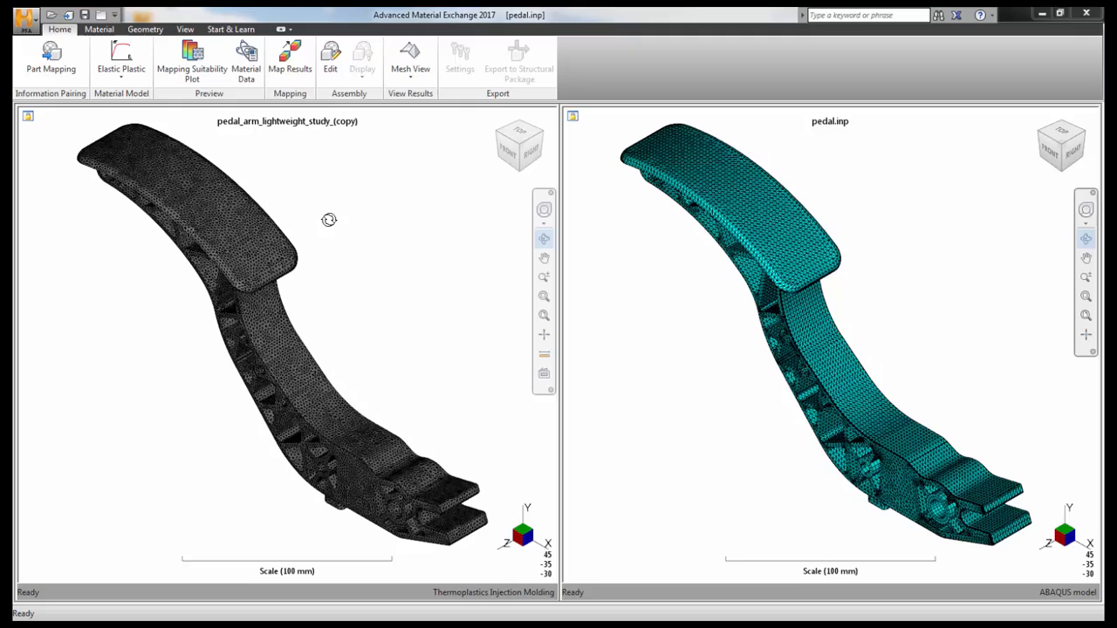
Run Map Results to transfer fiber orientation tensors onto the structural pedal arm mesh
{"action": "left_click", "coordinate": [289, 58]}
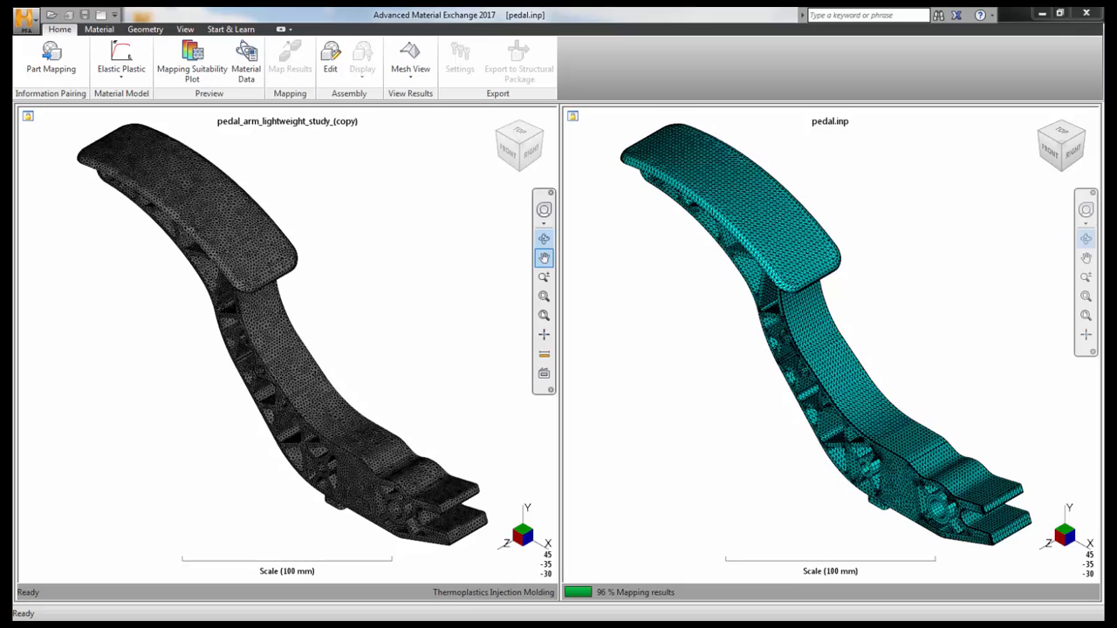
{"action": "left_click", "coordinate": [290, 57]}
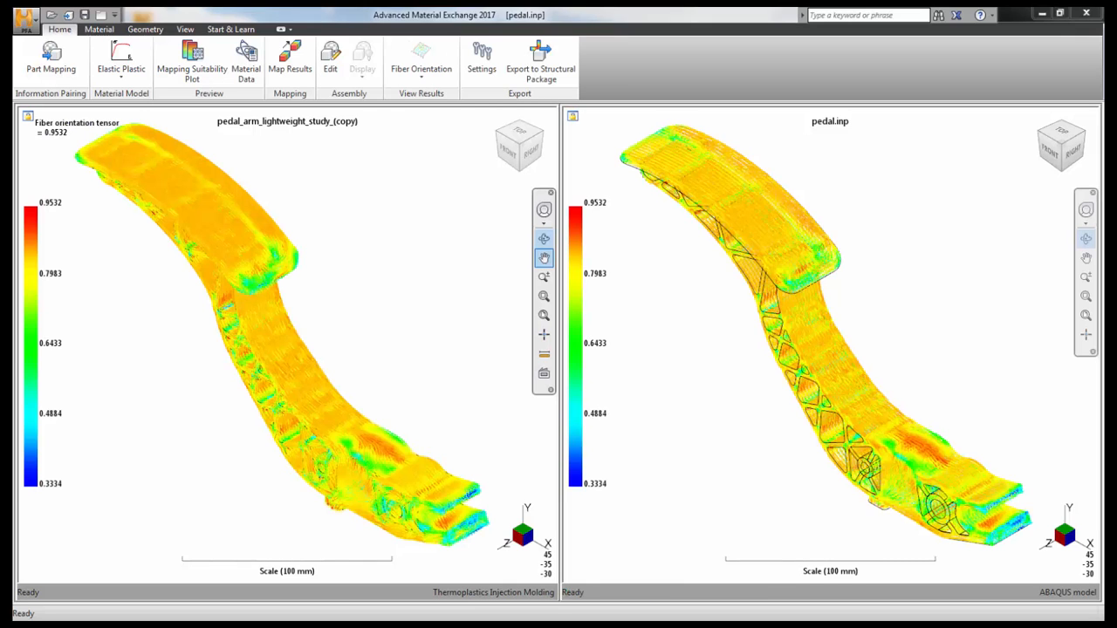
{"action": "mouse_move", "coordinate": [802, 382]}
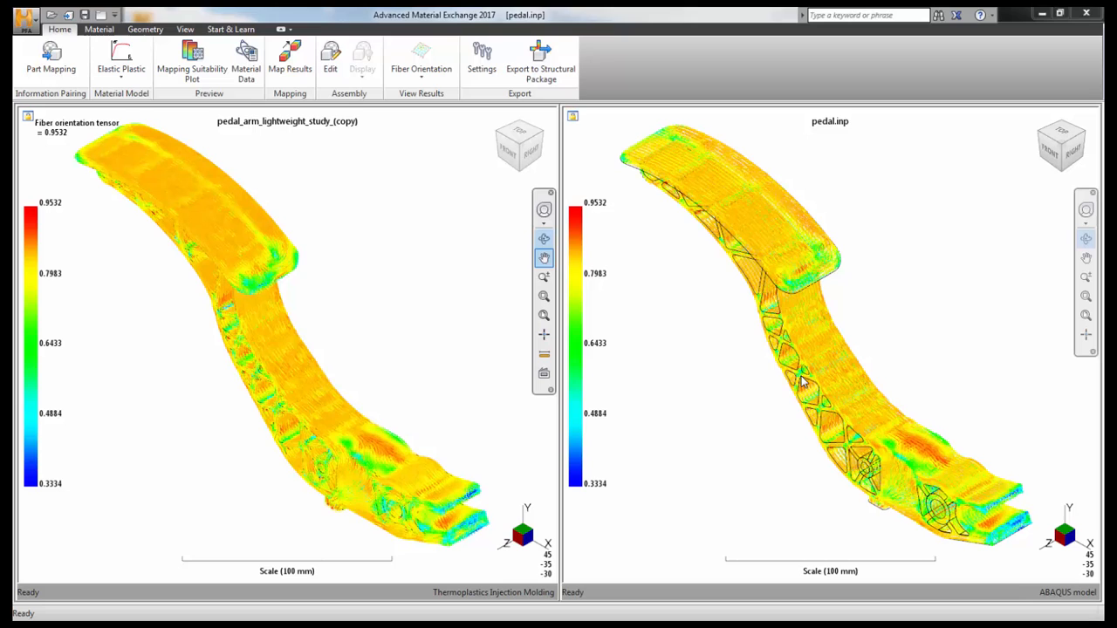
{"action": "mouse_move", "coordinate": [98, 29]}
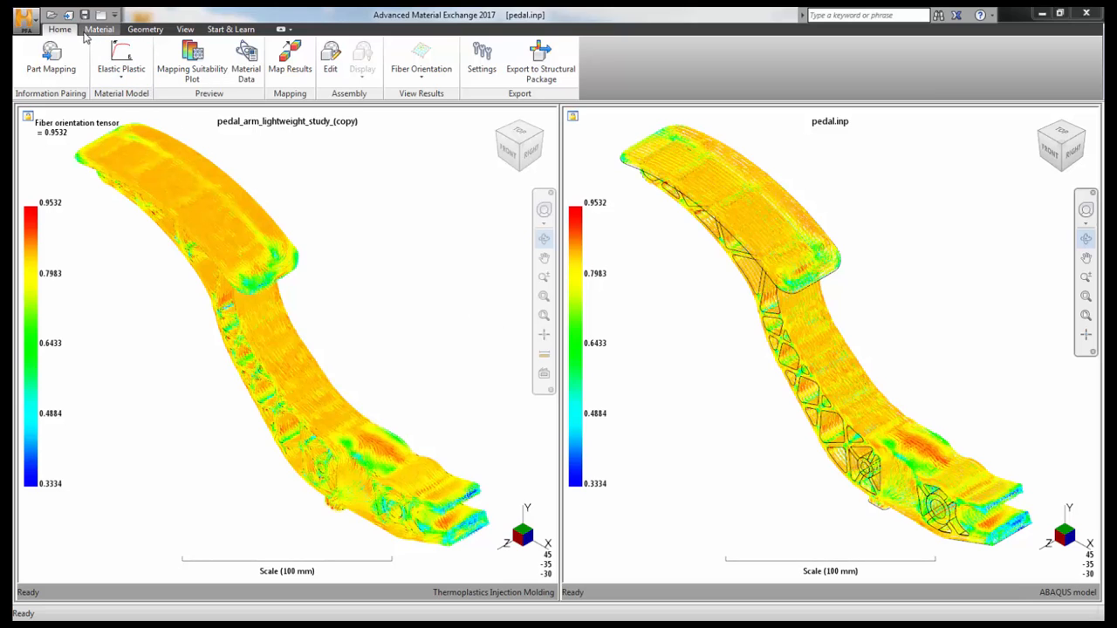
Start a nonlinear material for the pedal arm and load the tension stress-strain data file
{"action": "left_click", "coordinate": [98, 29]}
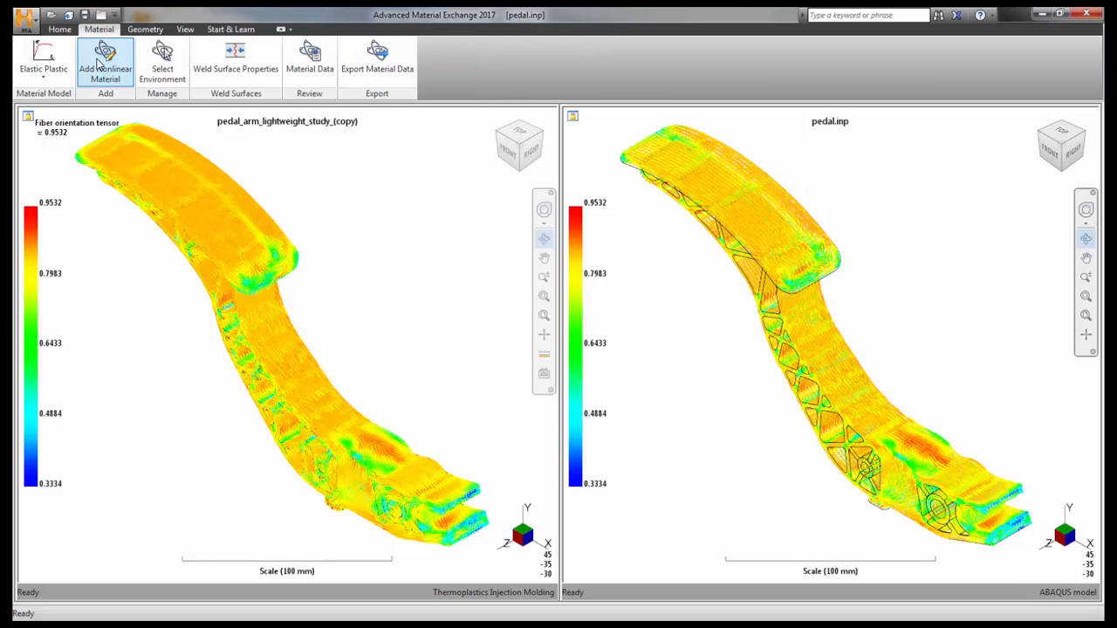
{"action": "left_click", "coordinate": [104, 61]}
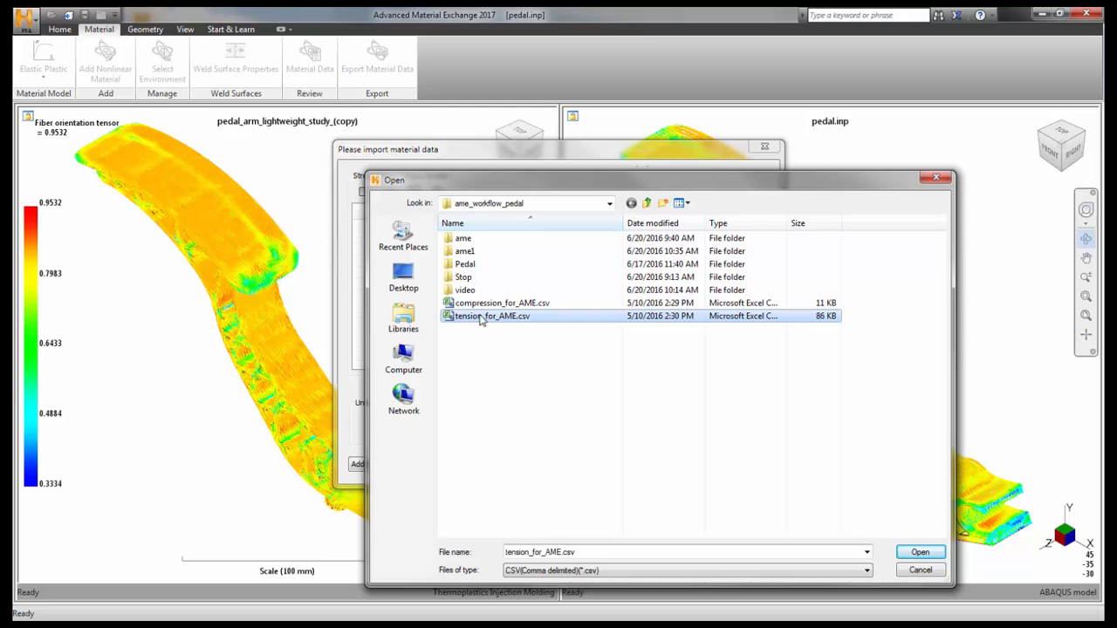
{"action": "left_click", "coordinate": [920, 552]}
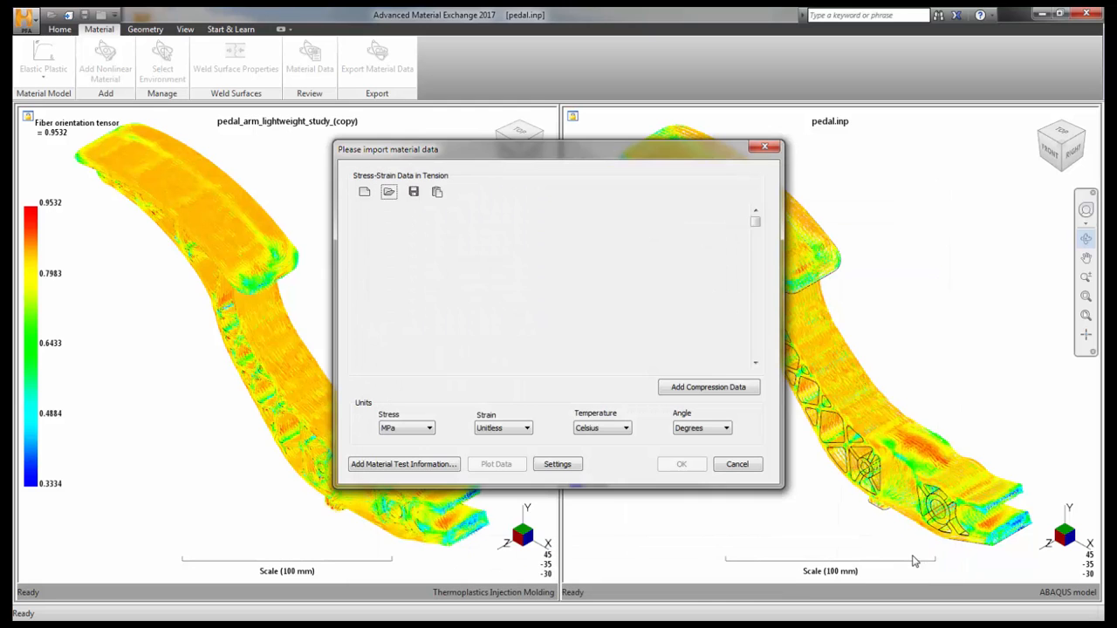
{"action": "left_click", "coordinate": [389, 191]}
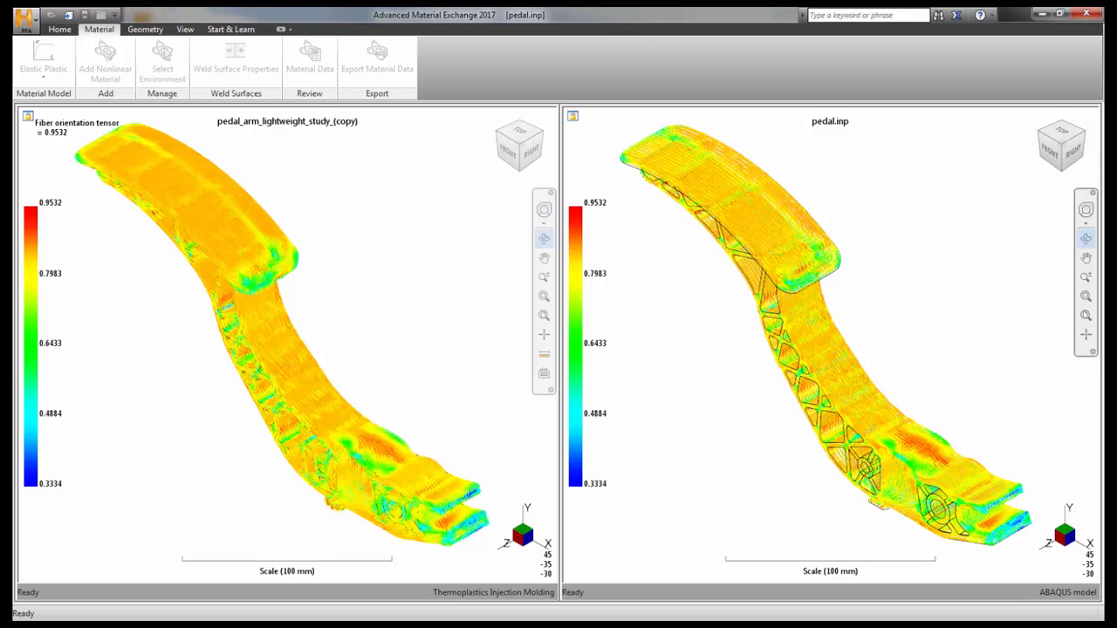
Plot the tension and compression curves at the 23 °C environment and confirm the imported material
{"action": "left_click", "coordinate": [310, 57]}
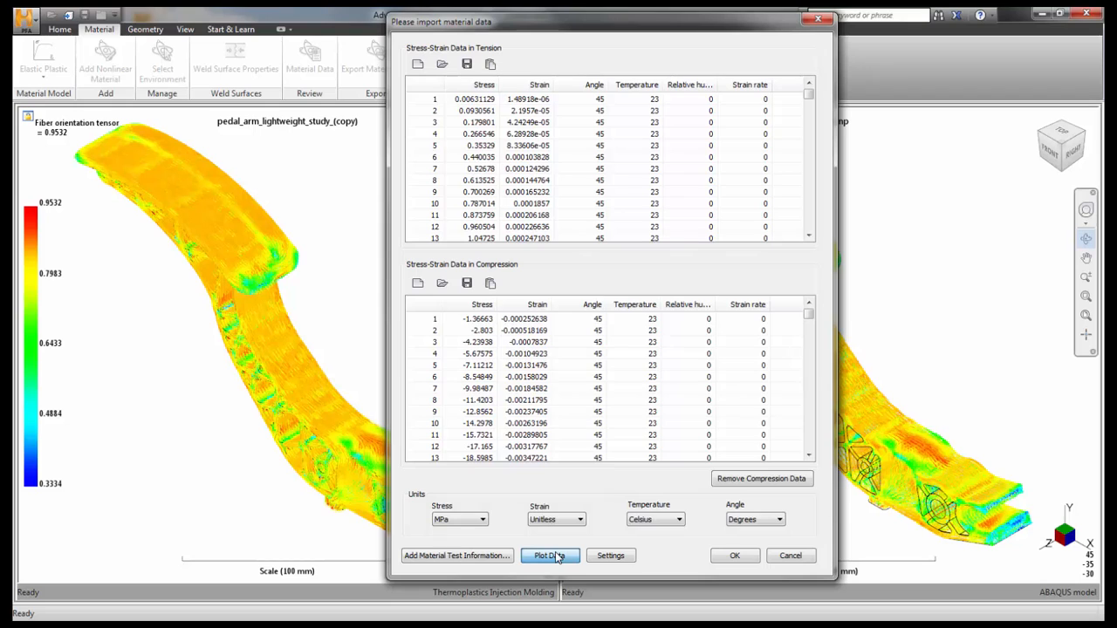
{"action": "left_click", "coordinate": [550, 556]}
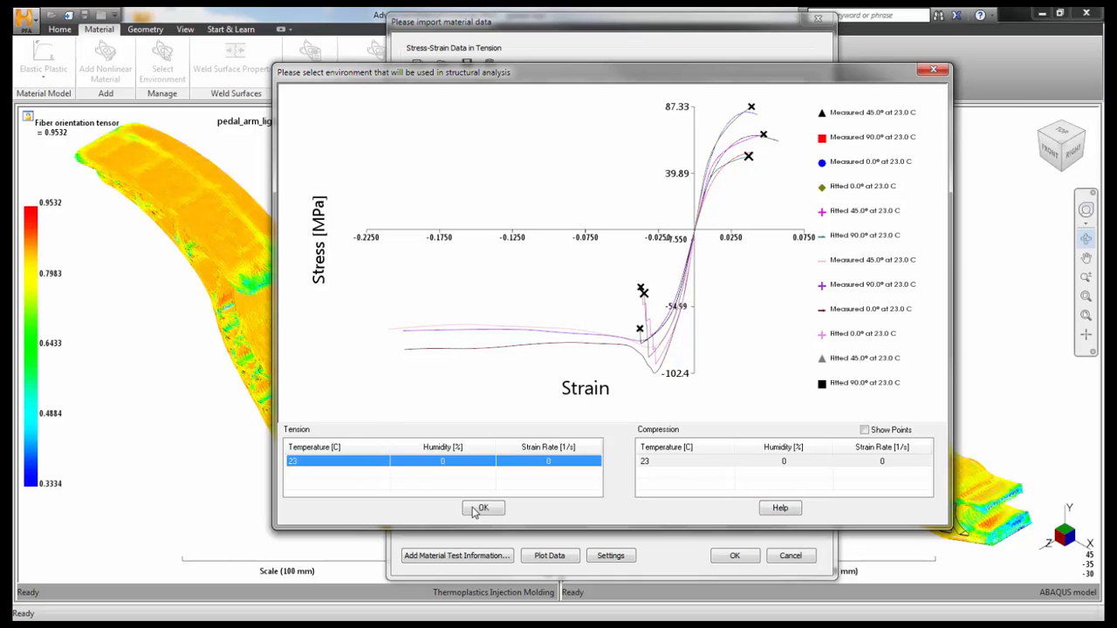
{"action": "left_click", "coordinate": [483, 508]}
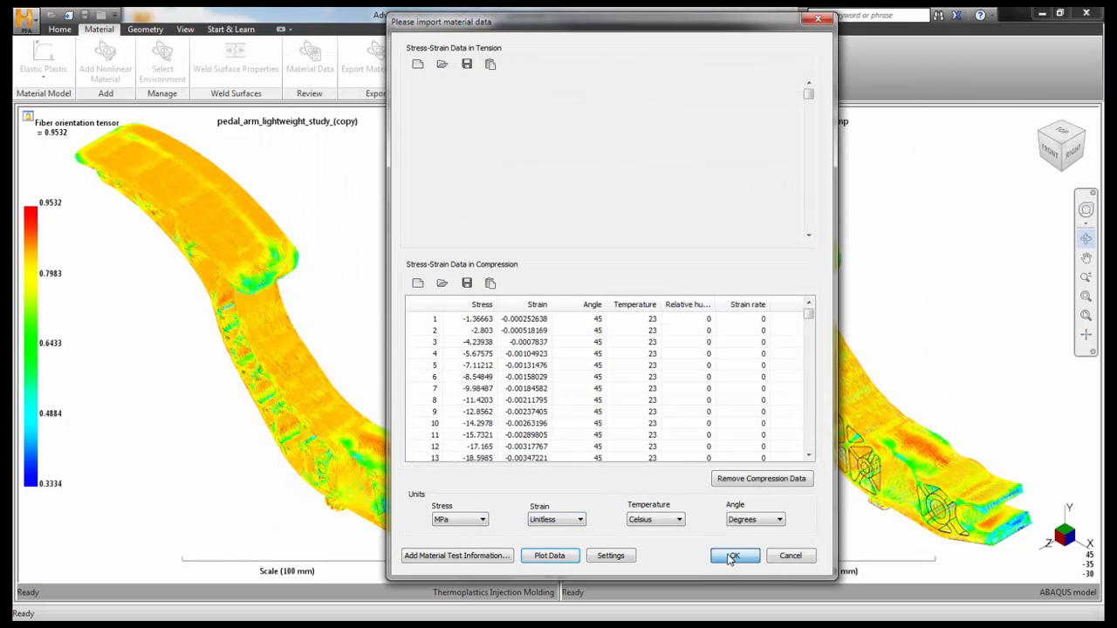
{"action": "left_click", "coordinate": [734, 555]}
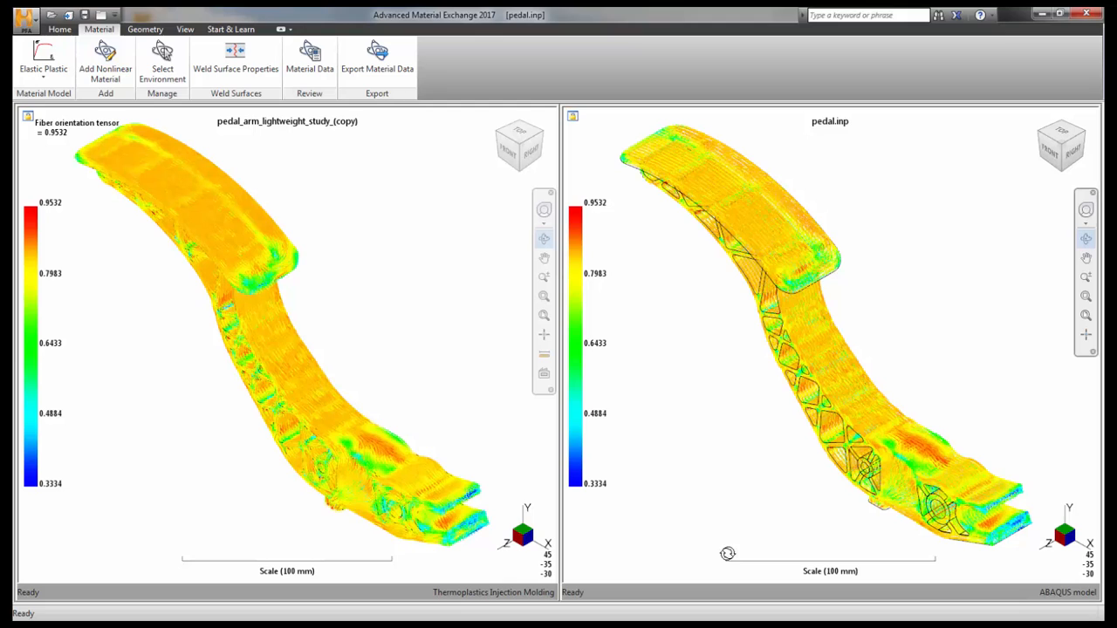
{"action": "mouse_move", "coordinate": [173, 114]}
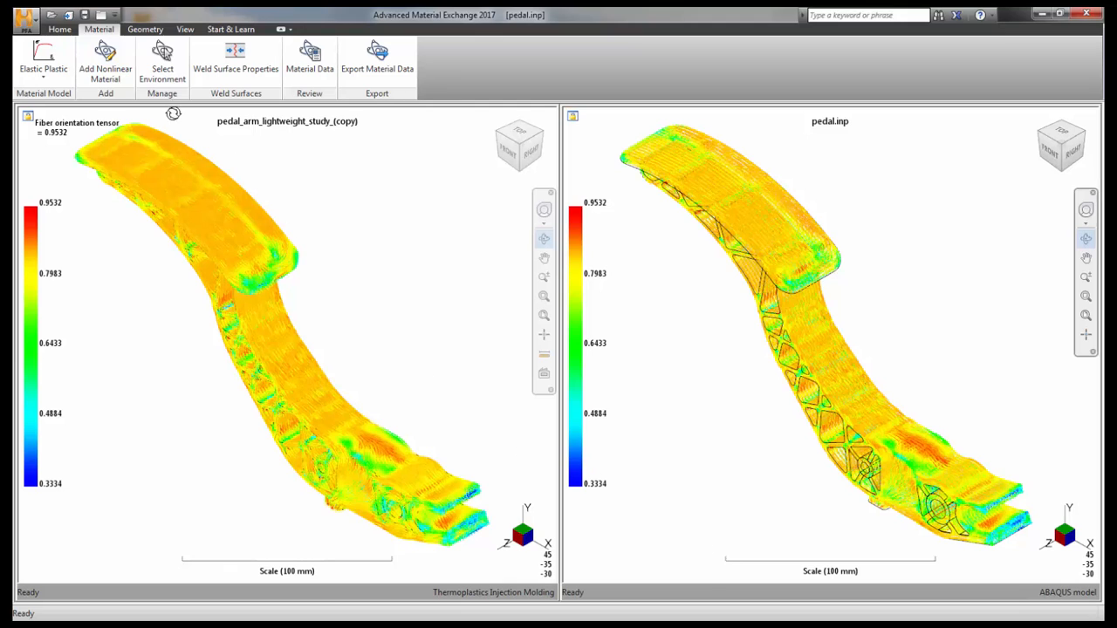
Begin a second part mapping with the backstop .sdy study and confirm it in Study Viewer
{"action": "left_click", "coordinate": [59, 29]}
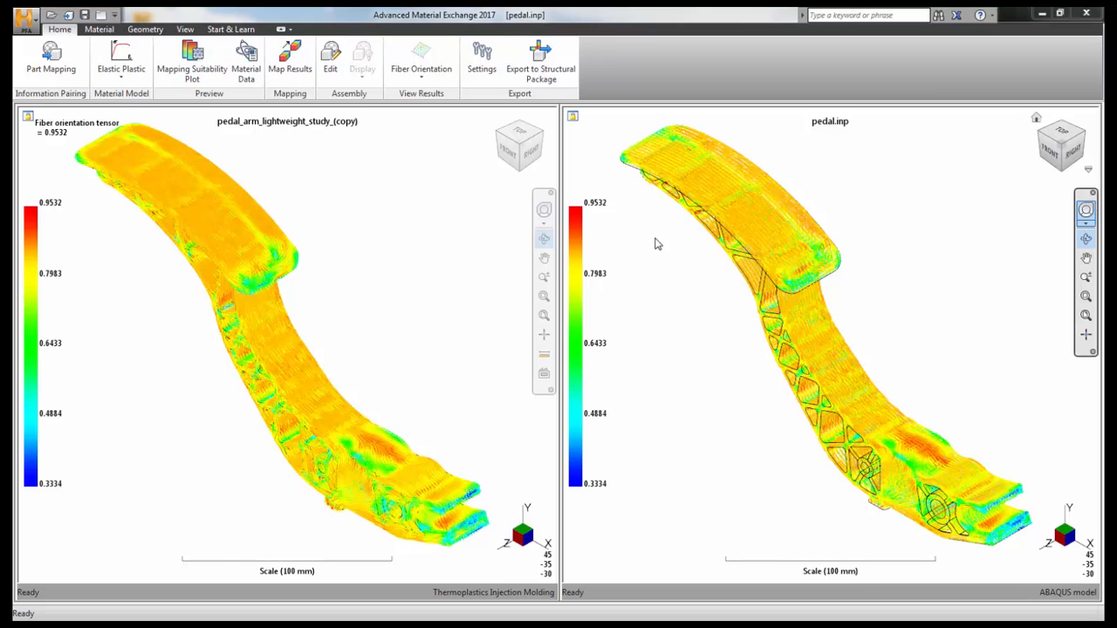
{"action": "left_click", "coordinate": [51, 56]}
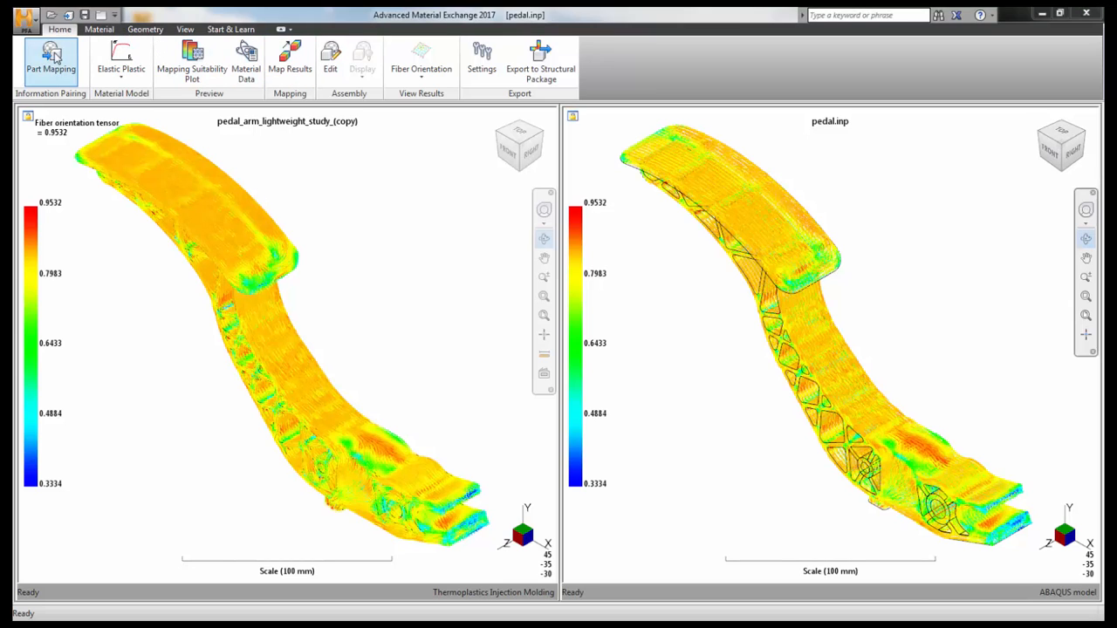
{"action": "left_click", "coordinate": [50, 61]}
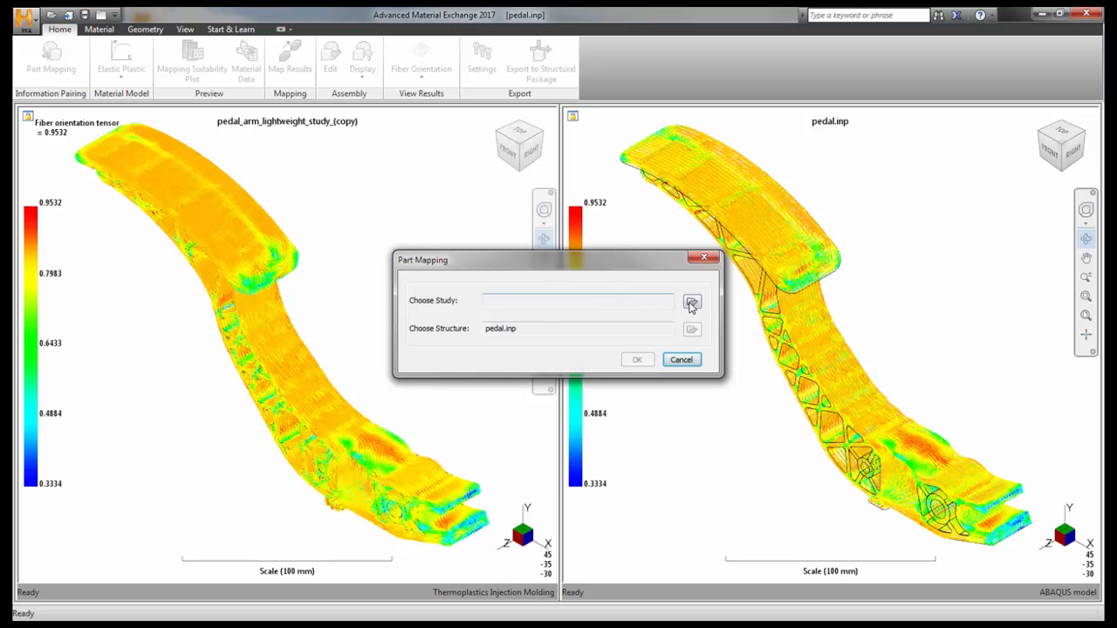
{"action": "left_click", "coordinate": [691, 301]}
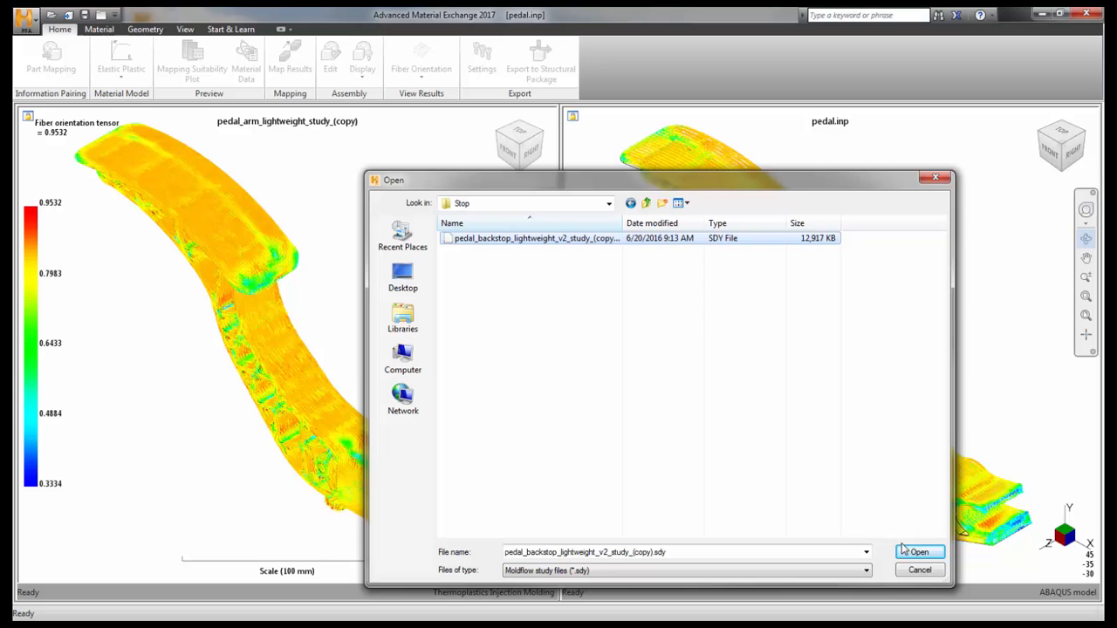
{"action": "left_click", "coordinate": [919, 551]}
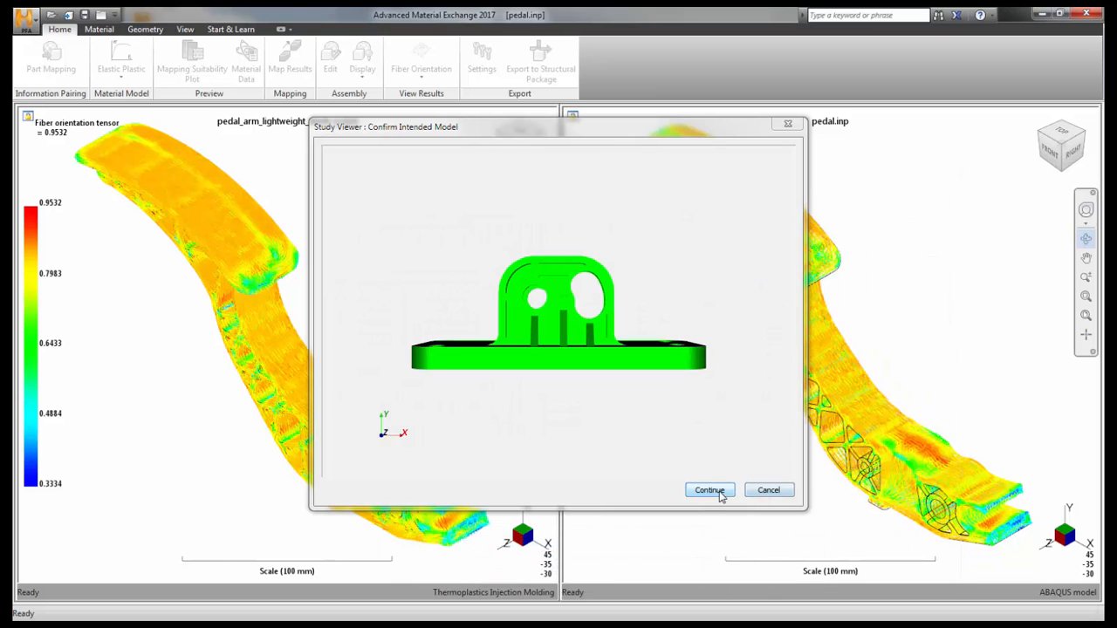
{"action": "left_click", "coordinate": [708, 490]}
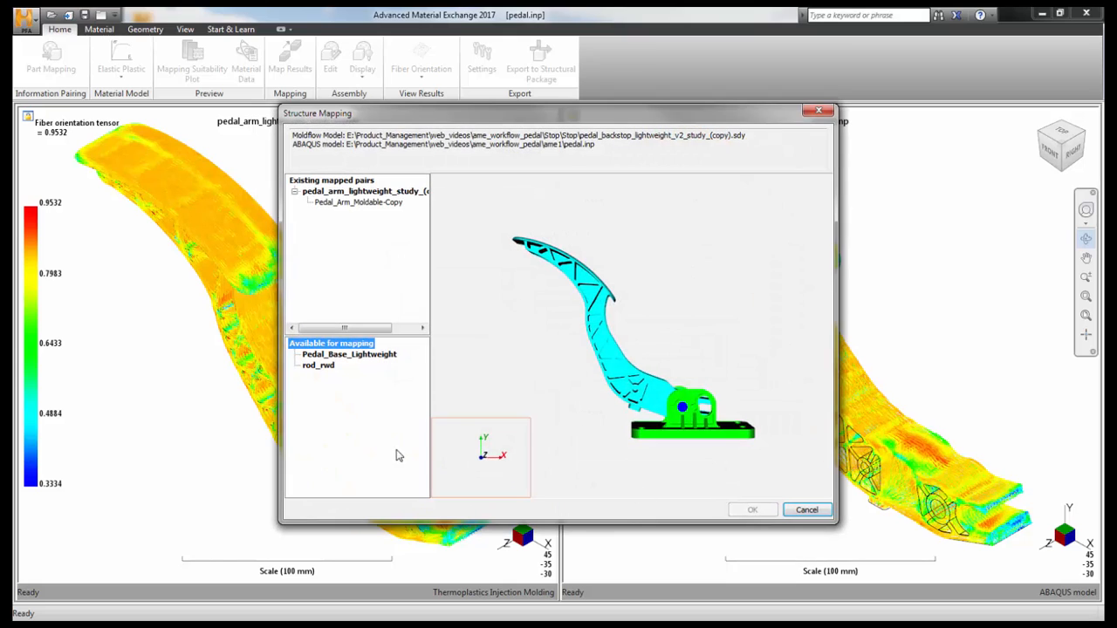
Pair Pedal_Base_Lightweight with the backstop study and map its fiber orientation results
{"action": "left_click", "coordinate": [349, 354]}
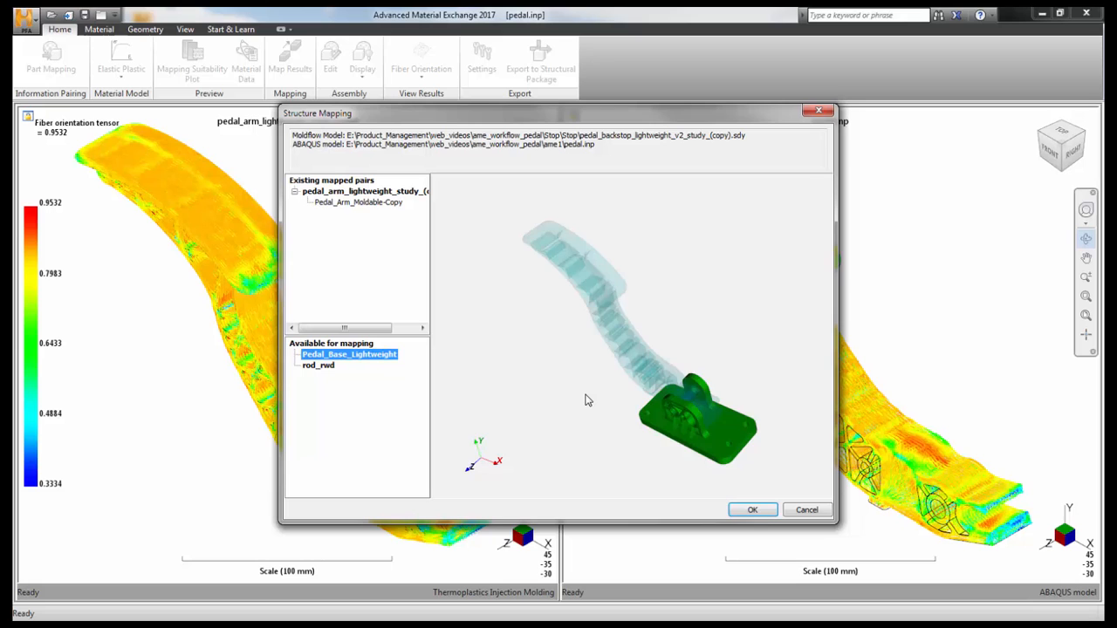
{"action": "left_click", "coordinate": [751, 507]}
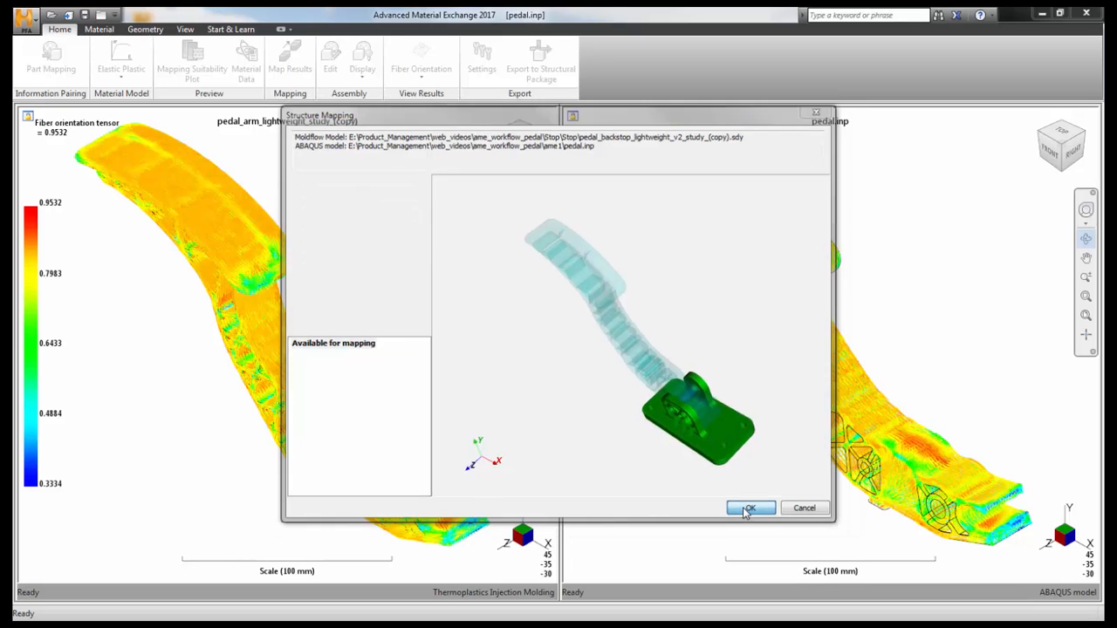
{"action": "left_click", "coordinate": [750, 508]}
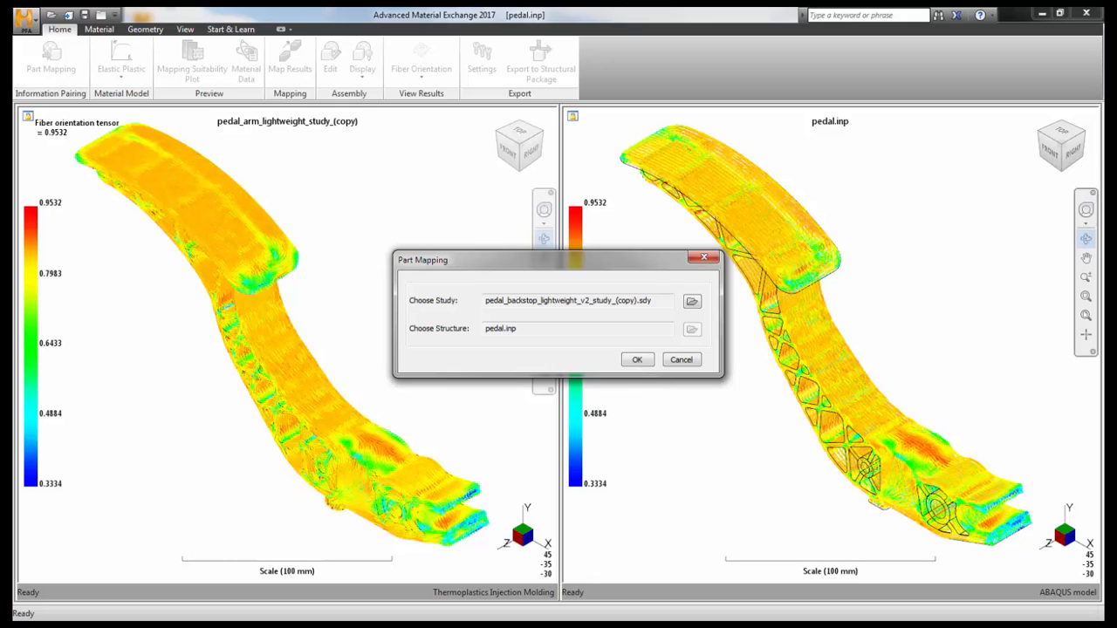
{"action": "left_click", "coordinate": [637, 360]}
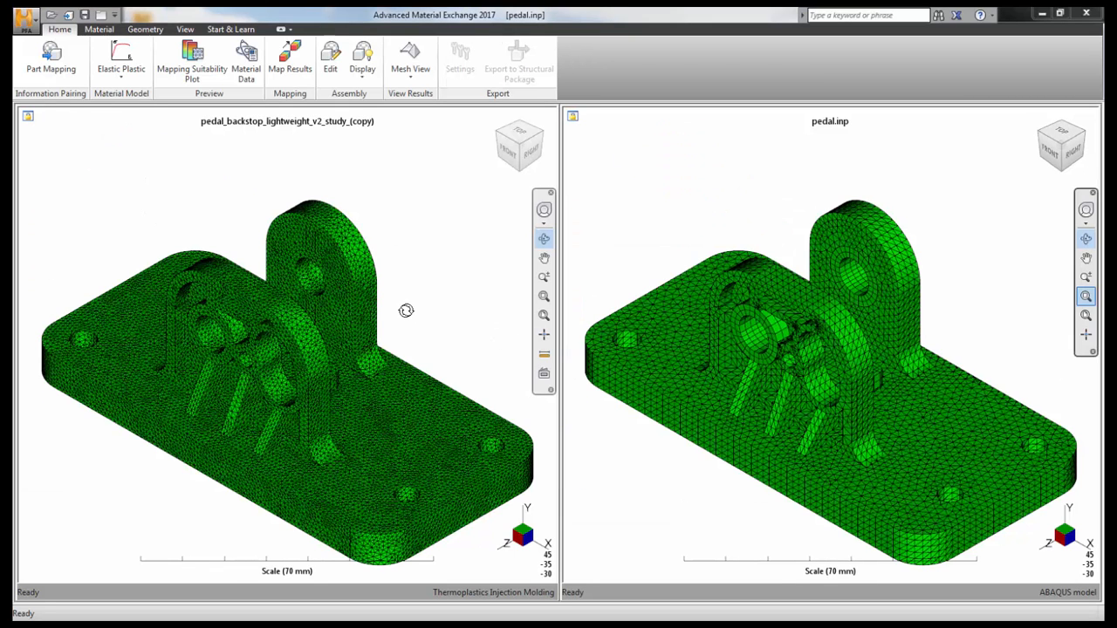
{"action": "left_click", "coordinate": [289, 57]}
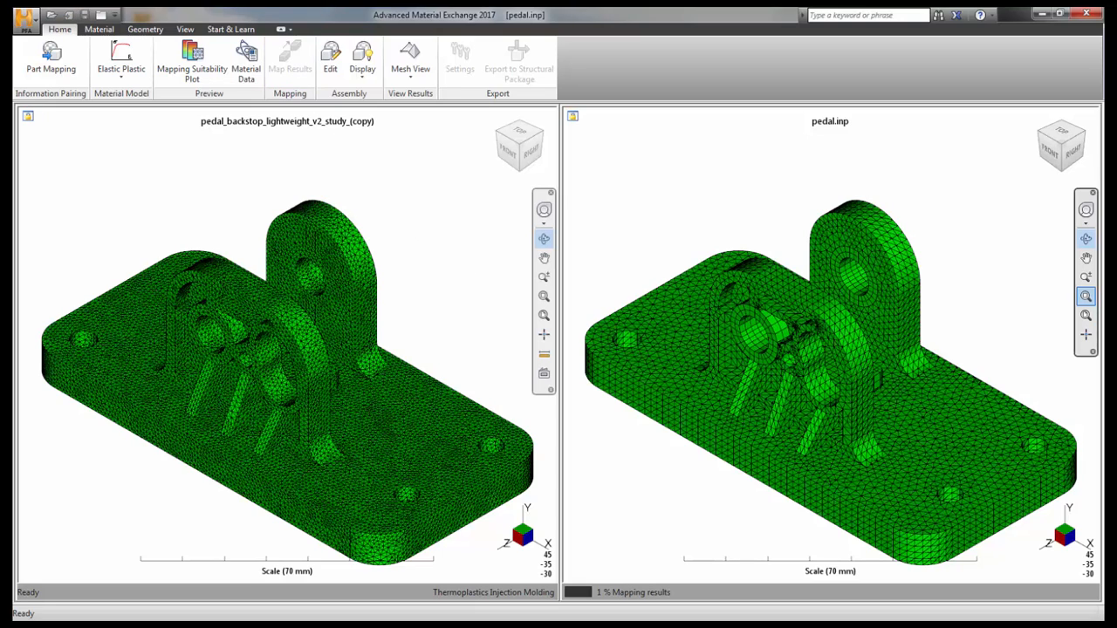
{"action": "left_click", "coordinate": [289, 56]}
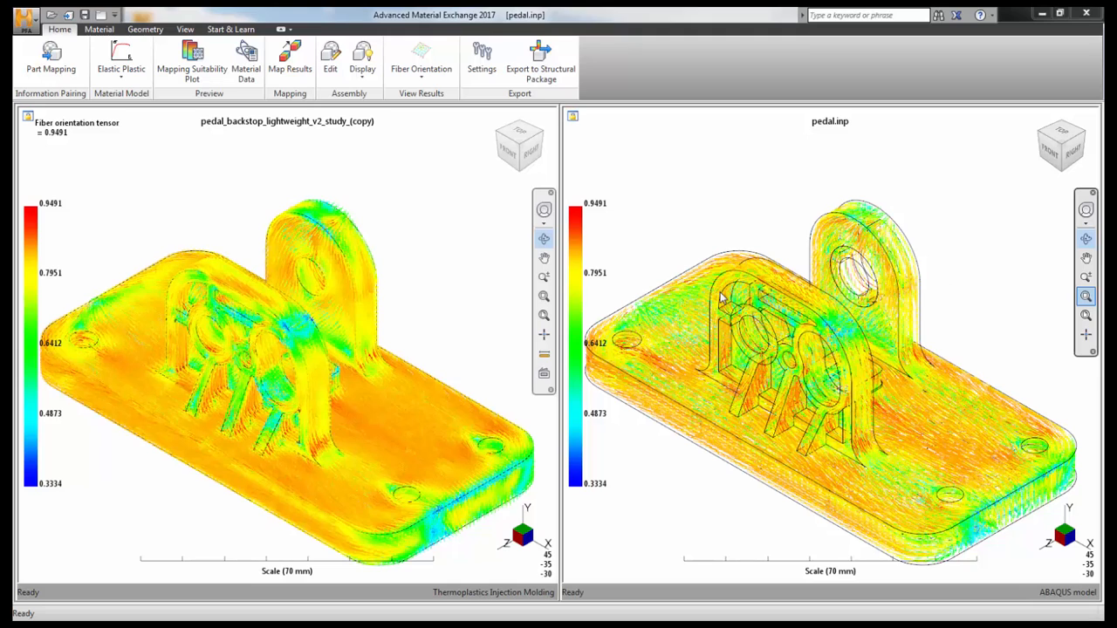
{"action": "left_click", "coordinate": [99, 28]}
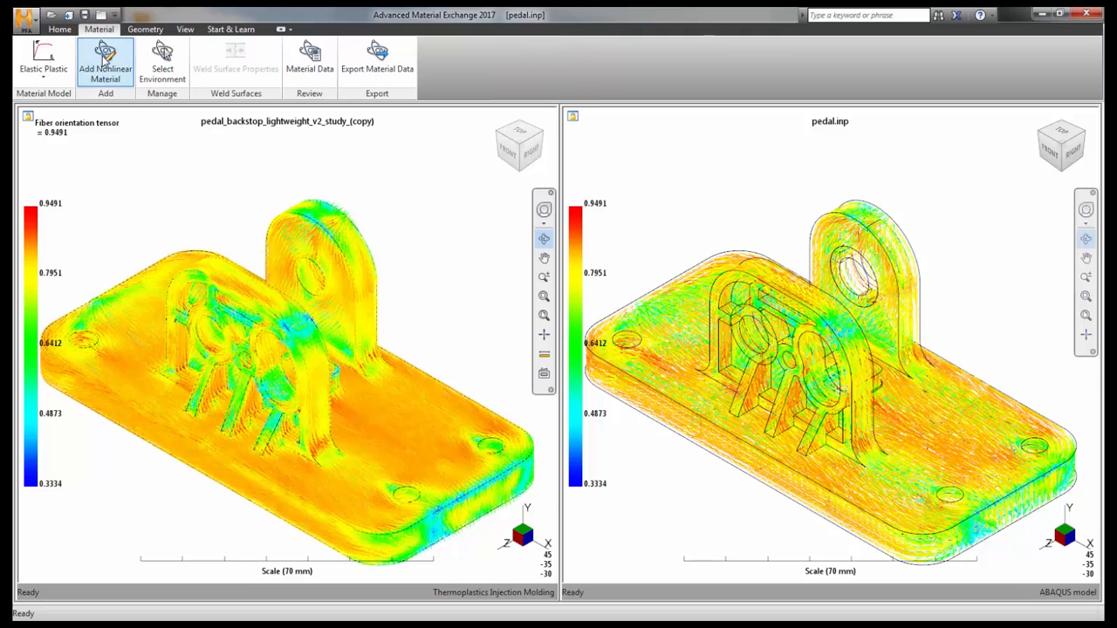
Add nonlinear stress-strain material to the pedal base, plotted at the 23 °C environment
{"action": "left_click", "coordinate": [105, 63]}
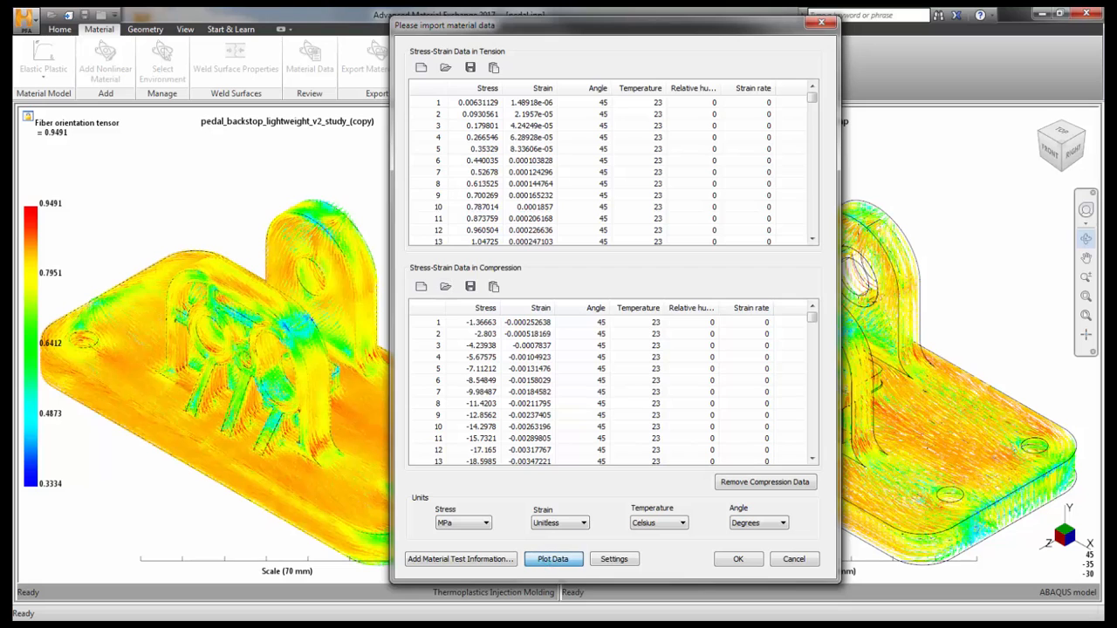
{"action": "left_click", "coordinate": [554, 559]}
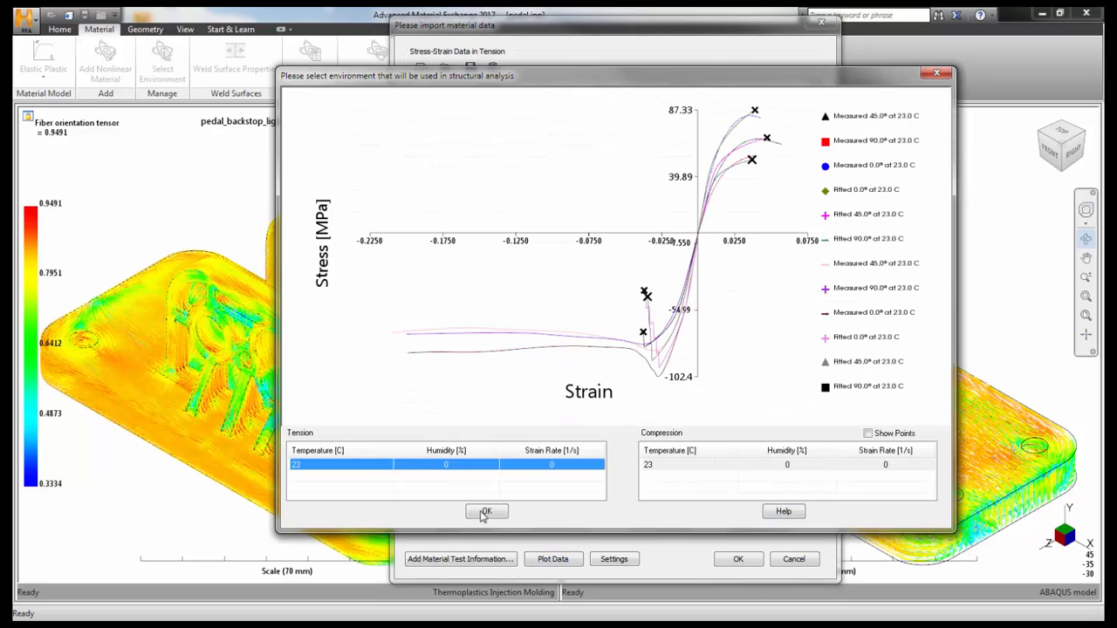
{"action": "left_click", "coordinate": [486, 512]}
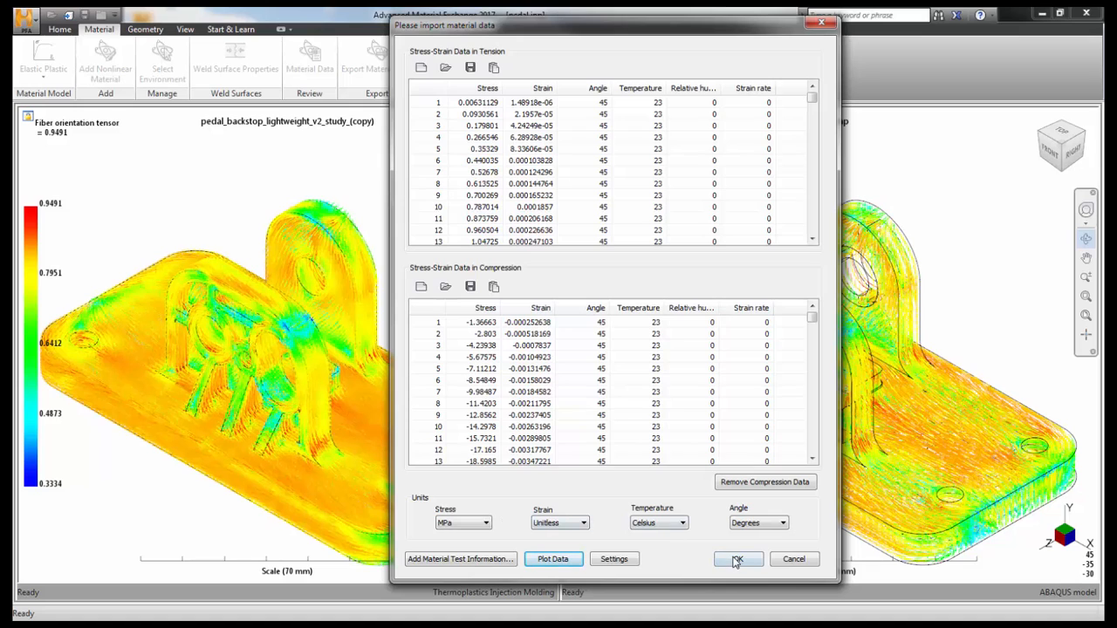
{"action": "left_click", "coordinate": [737, 559]}
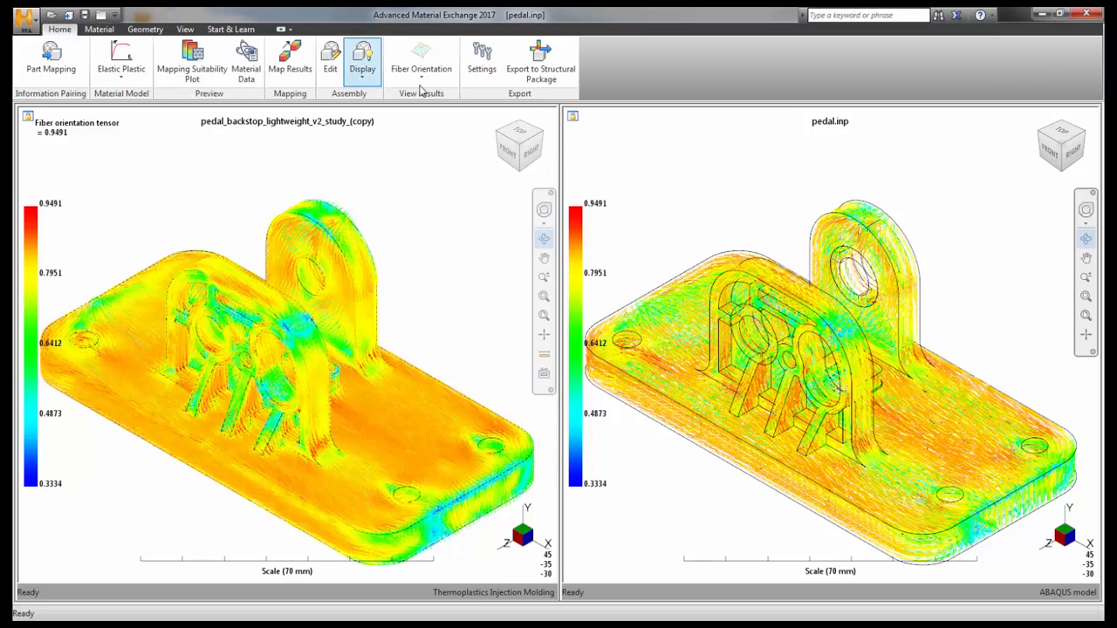
Export the mapped model as pedal_mapped.inp with its .sif and view the files in the ame_workflow_pedal folder
{"action": "left_click", "coordinate": [541, 57]}
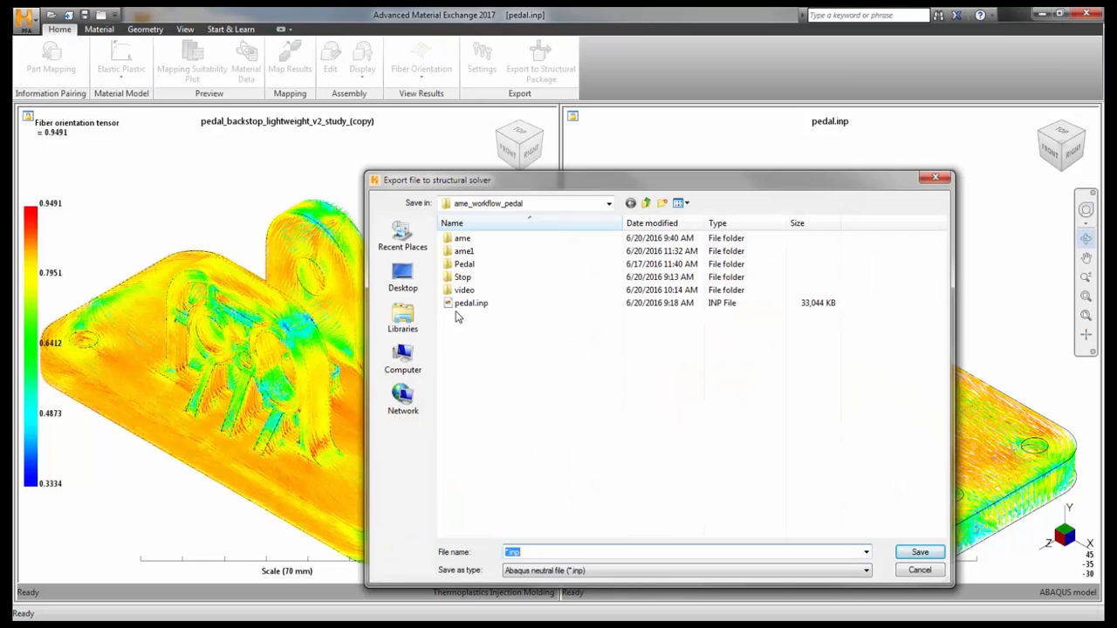
{"action": "left_click", "coordinate": [471, 303]}
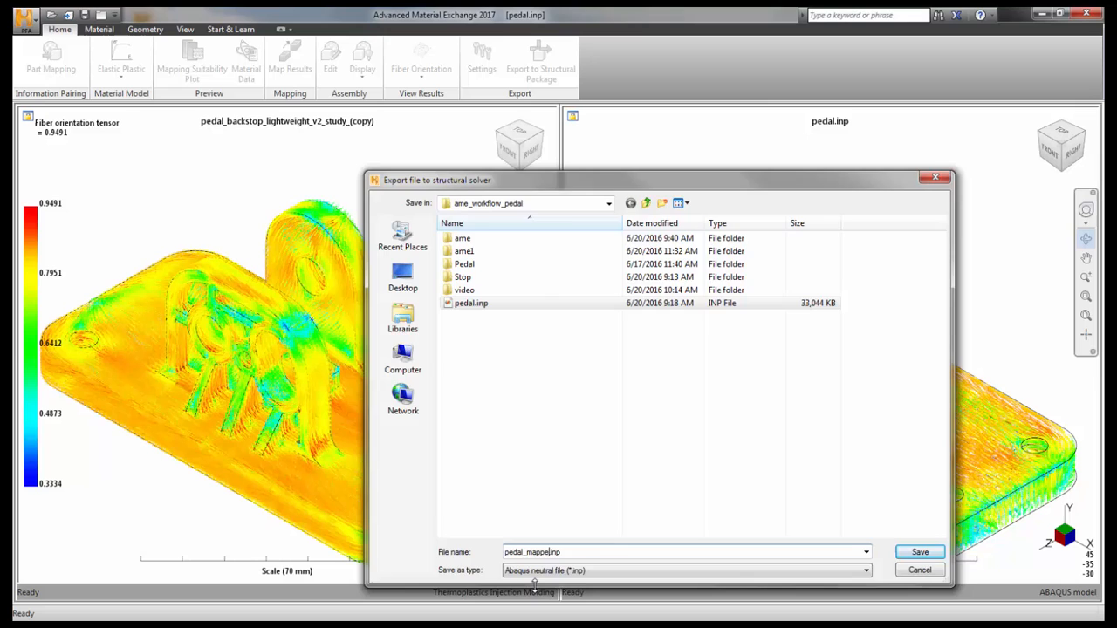
{"action": "left_click", "coordinate": [919, 551]}
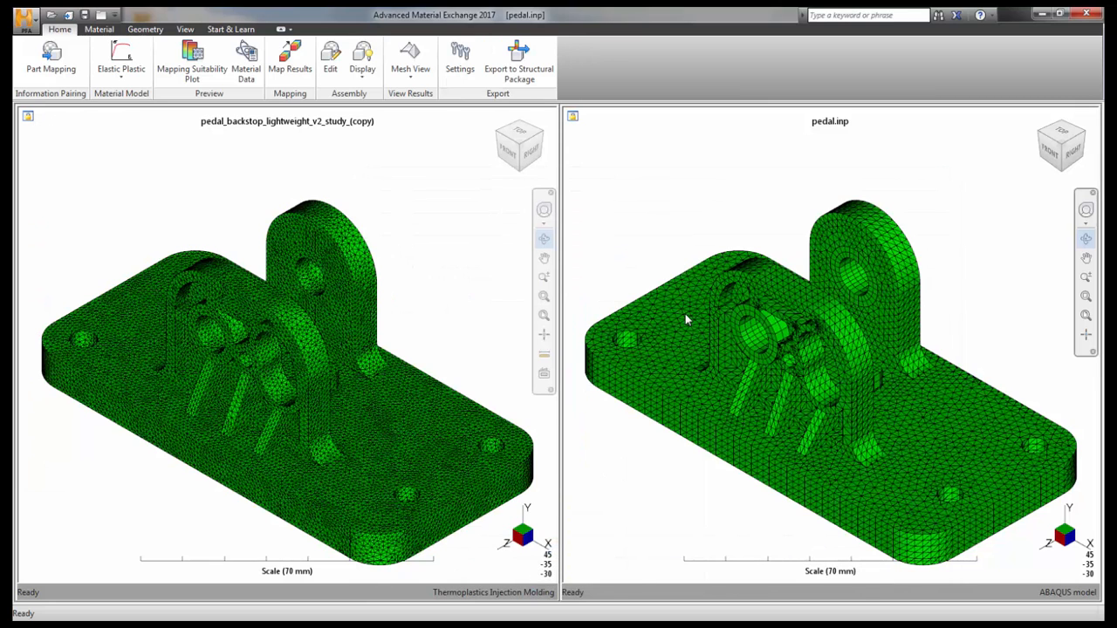
{"action": "left_click", "coordinate": [518, 58]}
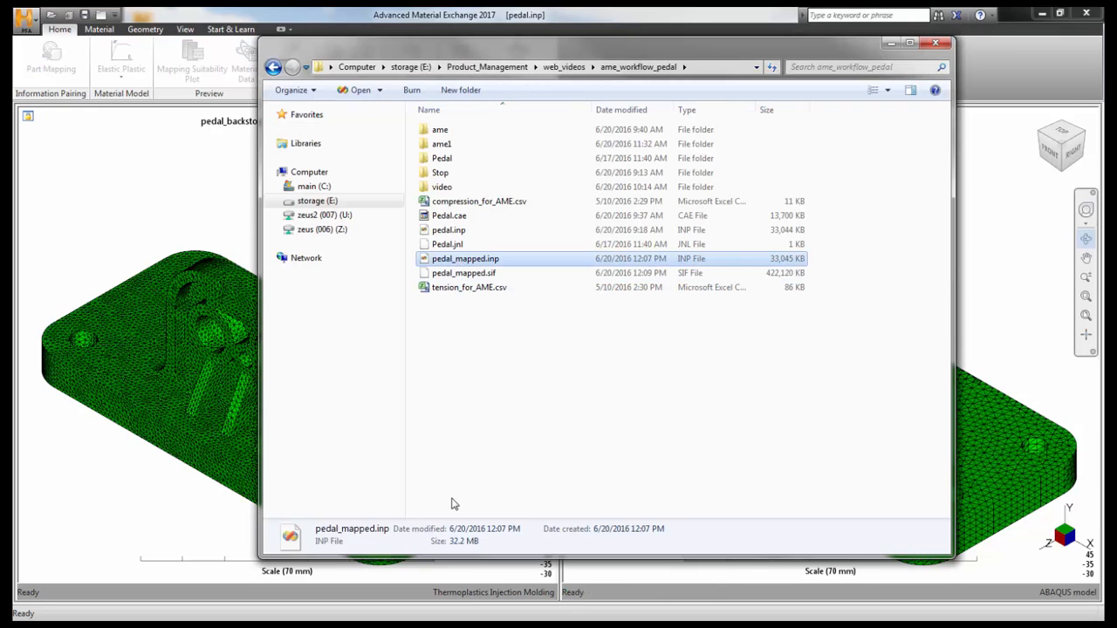
Enter the abq2016 job command in the command shell to run the pedal_mapped analysis
{"action": "left_click", "coordinate": [464, 272]}
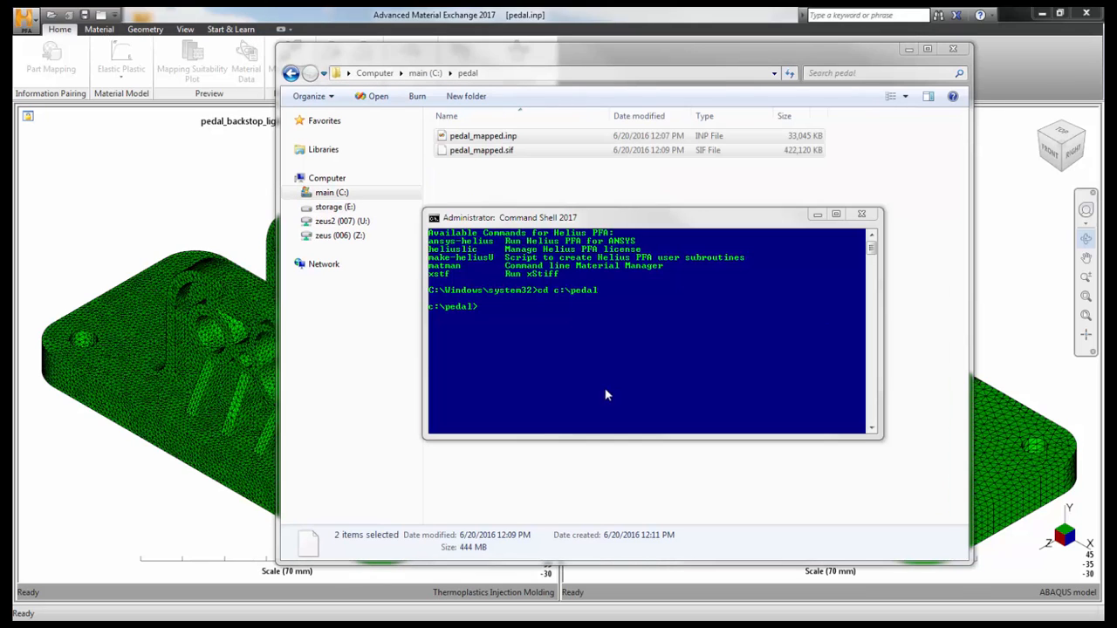
{"action": "type", "text": "abq"}
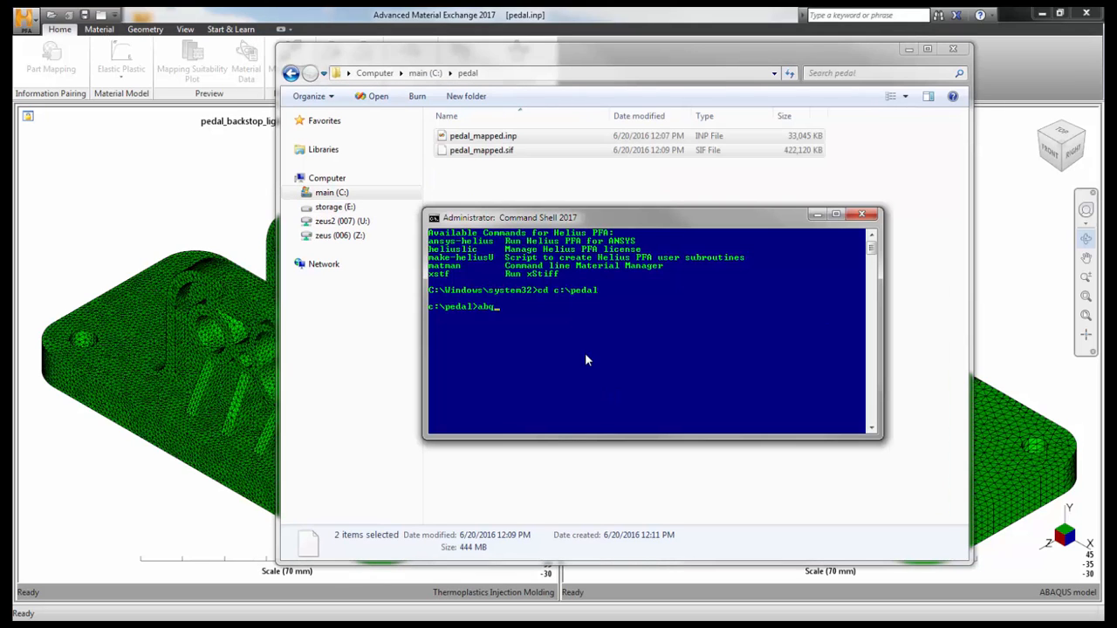
{"action": "type", "text": "2016 j"}
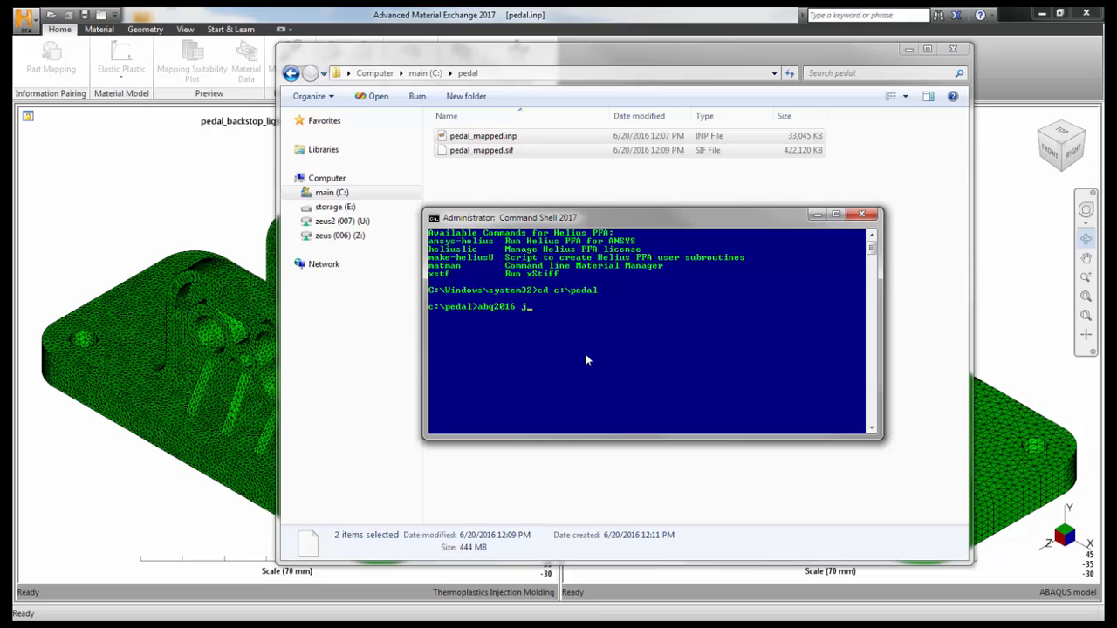
{"action": "type", "text": "ob"}
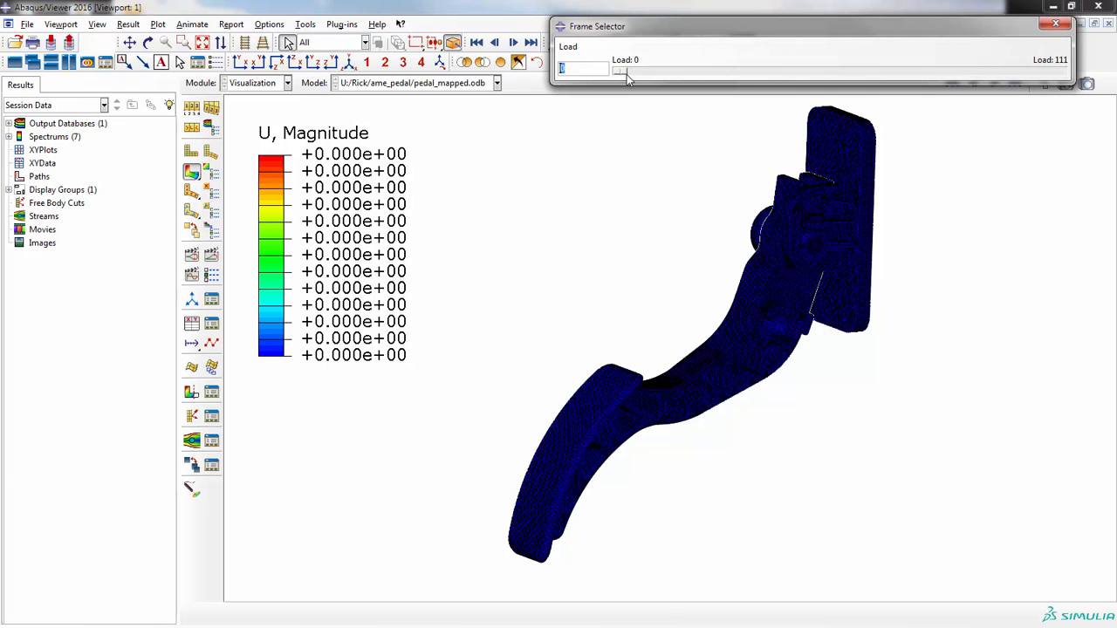
Advance the results to final load frame 111, showing displacement magnitude up to 27.64
{"action": "left_click_drag", "start_coordinate": [620, 69], "coordinate": [881, 69]}
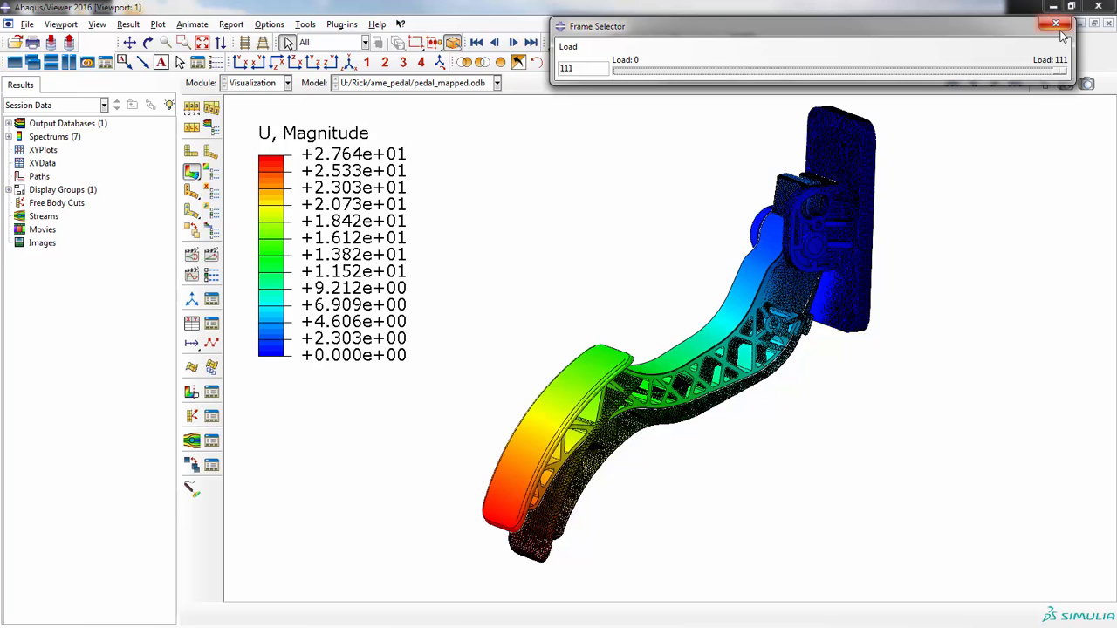
{"action": "left_click", "coordinate": [1054, 25]}
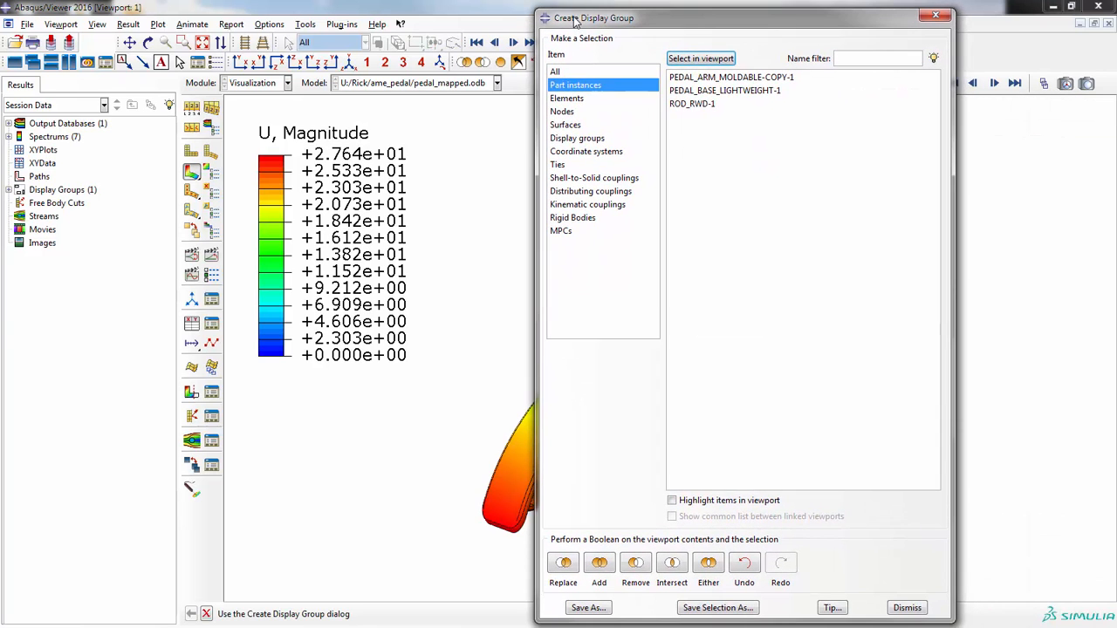
Replace the display group with the PEDAL_ARM_MOLDABLE-COPY-1 instance so only the pedal arm shows
{"action": "left_click", "coordinate": [731, 77]}
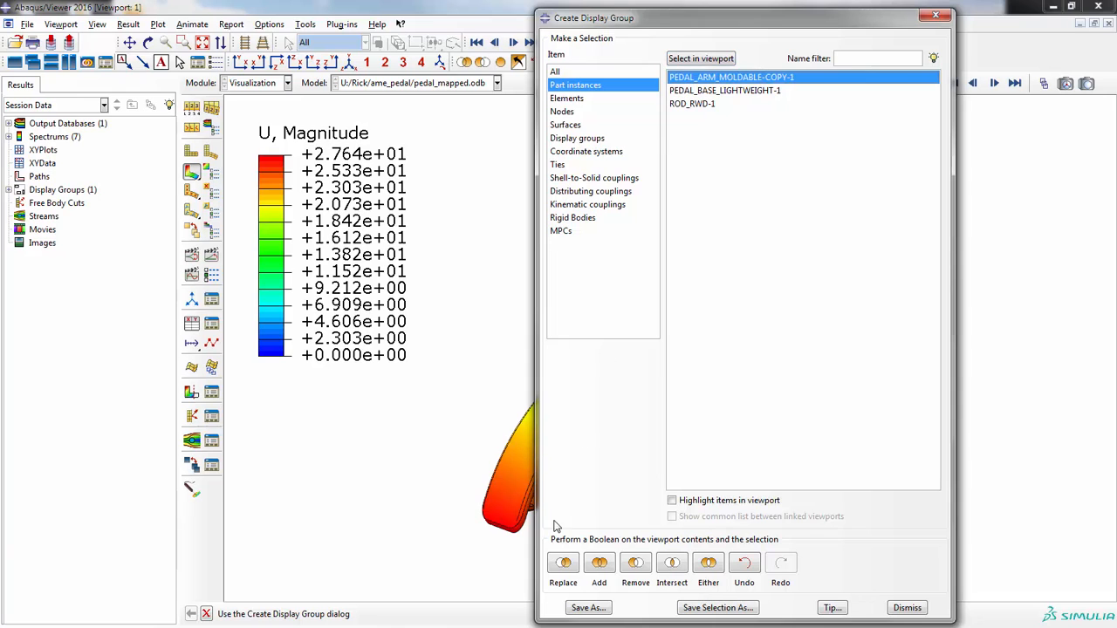
{"action": "left_click", "coordinate": [907, 607]}
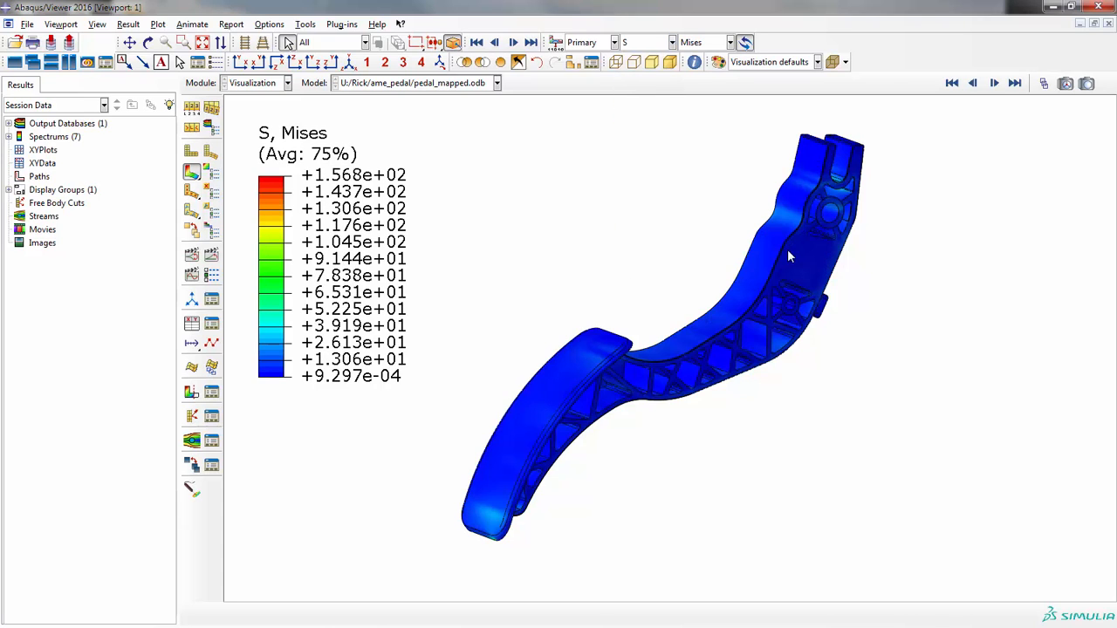
{"action": "mouse_move", "coordinate": [692, 134]}
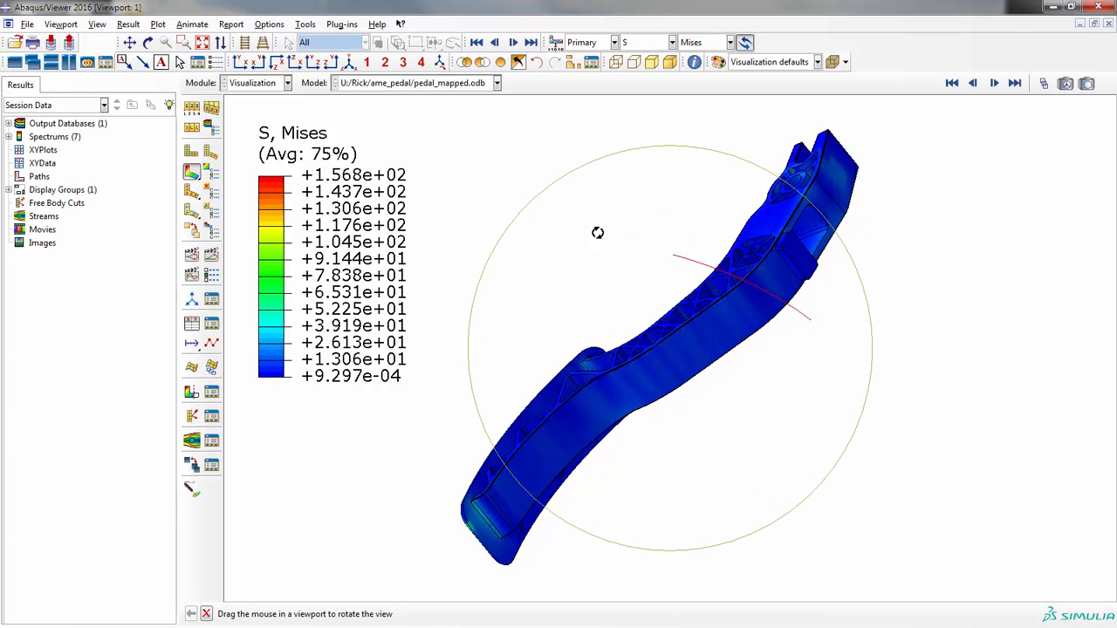
Rotate the arm, contour it by SDV1, then switch the contour variable to SDV13
{"action": "left_click_drag", "start_coordinate": [598, 232], "coordinate": [787, 387]}
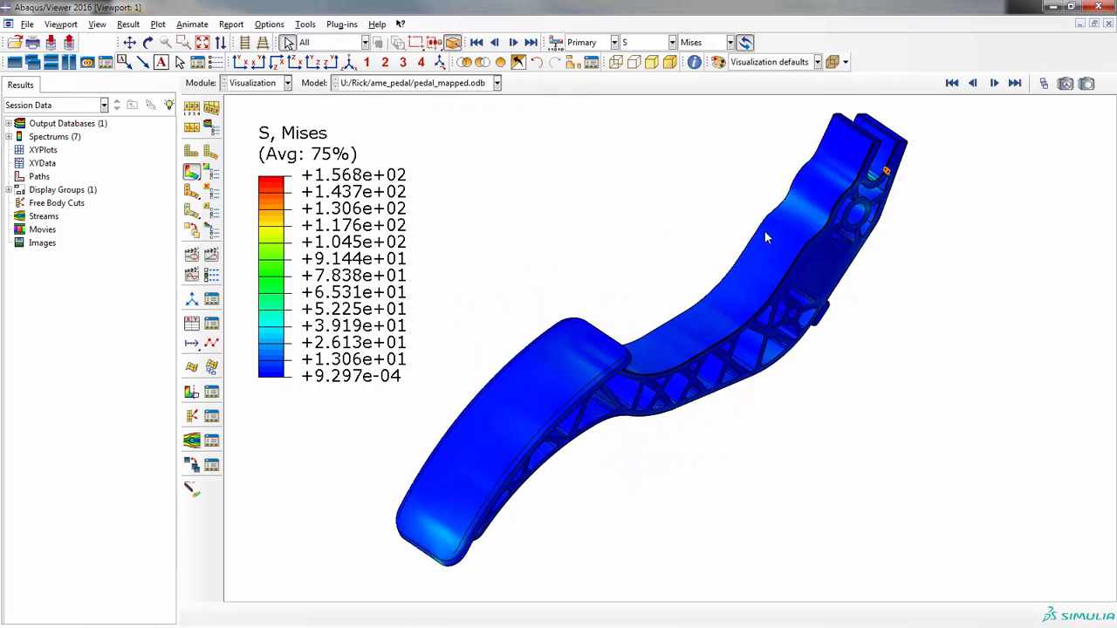
{"action": "left_click", "coordinate": [670, 42]}
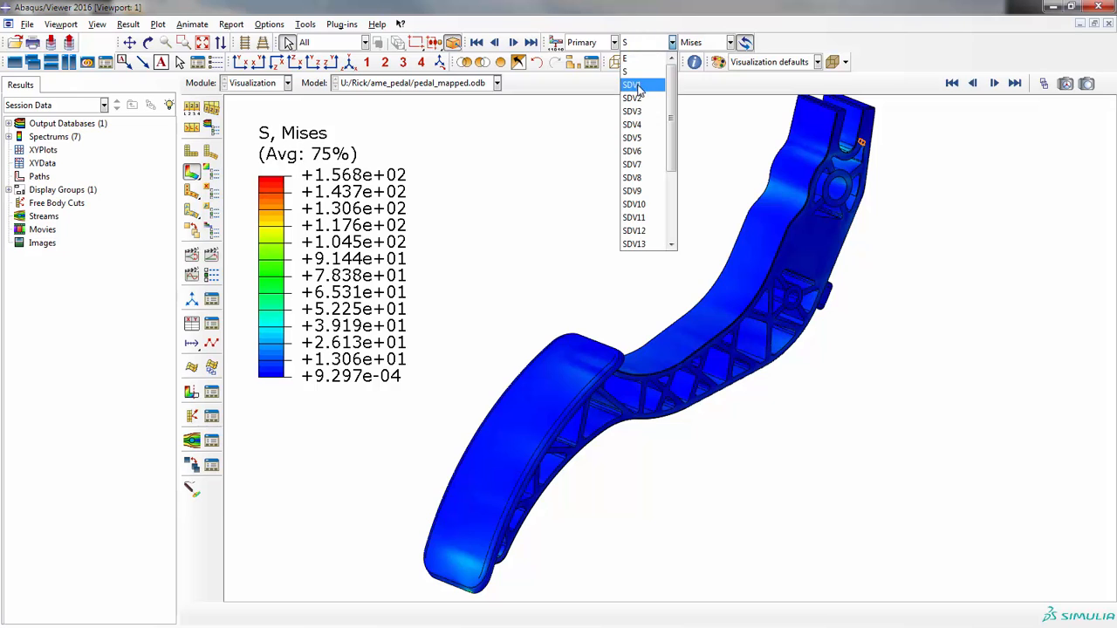
{"action": "left_click", "coordinate": [632, 85]}
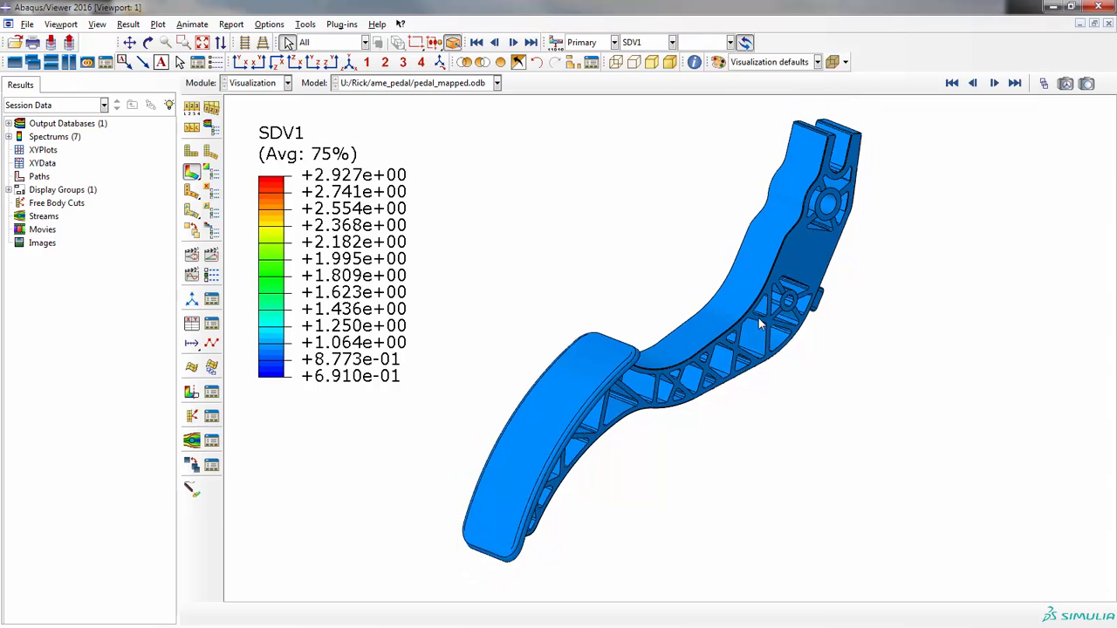
{"action": "left_click", "coordinate": [672, 42]}
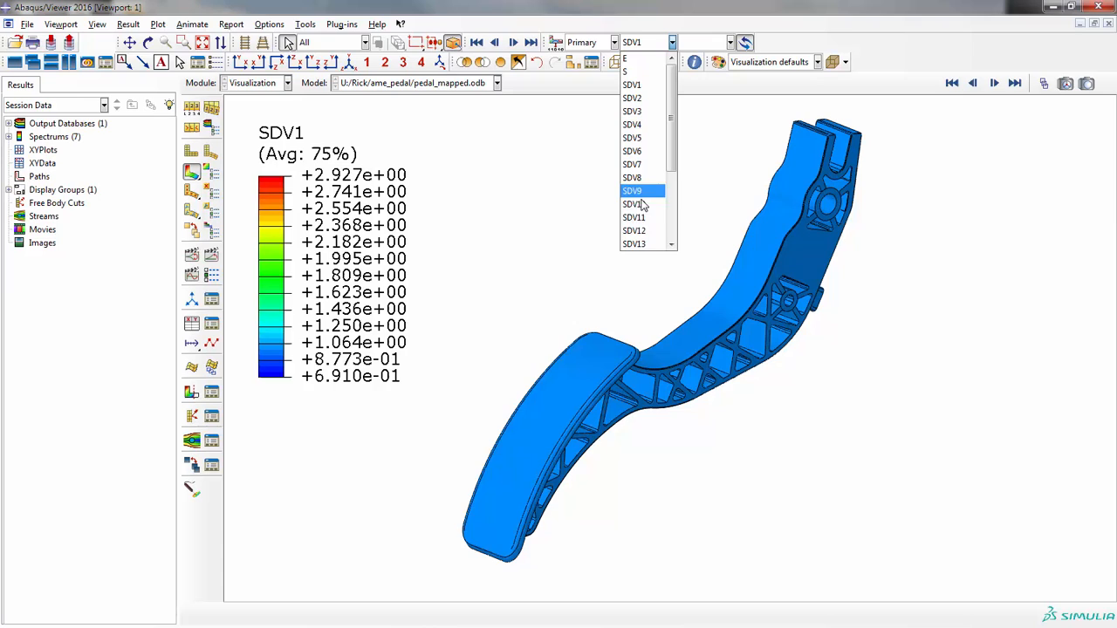
{"action": "left_click", "coordinate": [634, 243]}
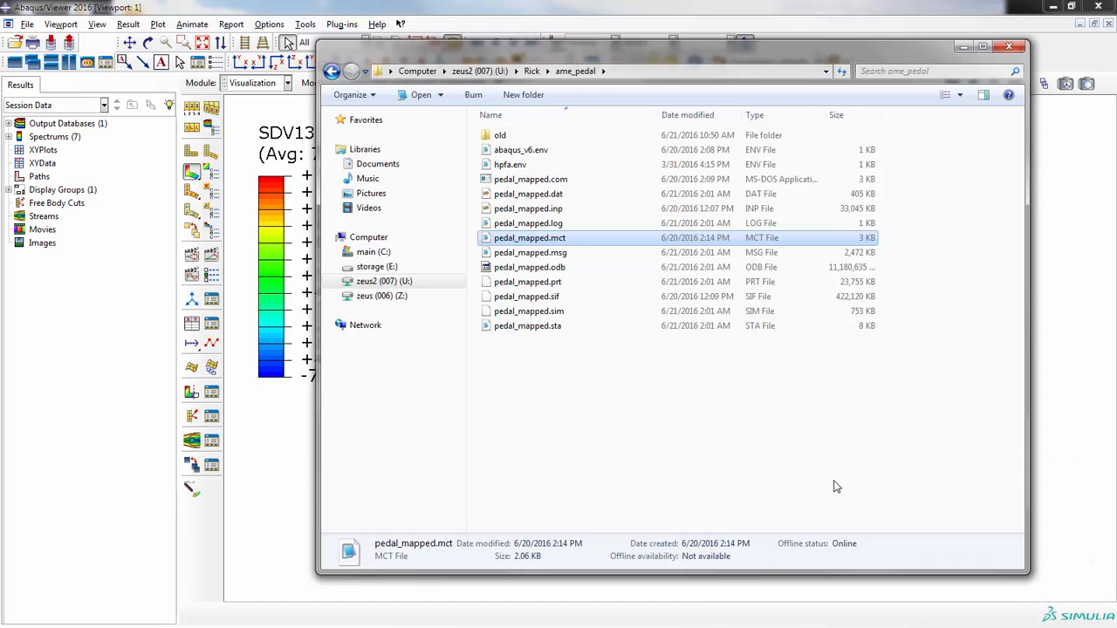
{"action": "mouse_move", "coordinate": [548, 244]}
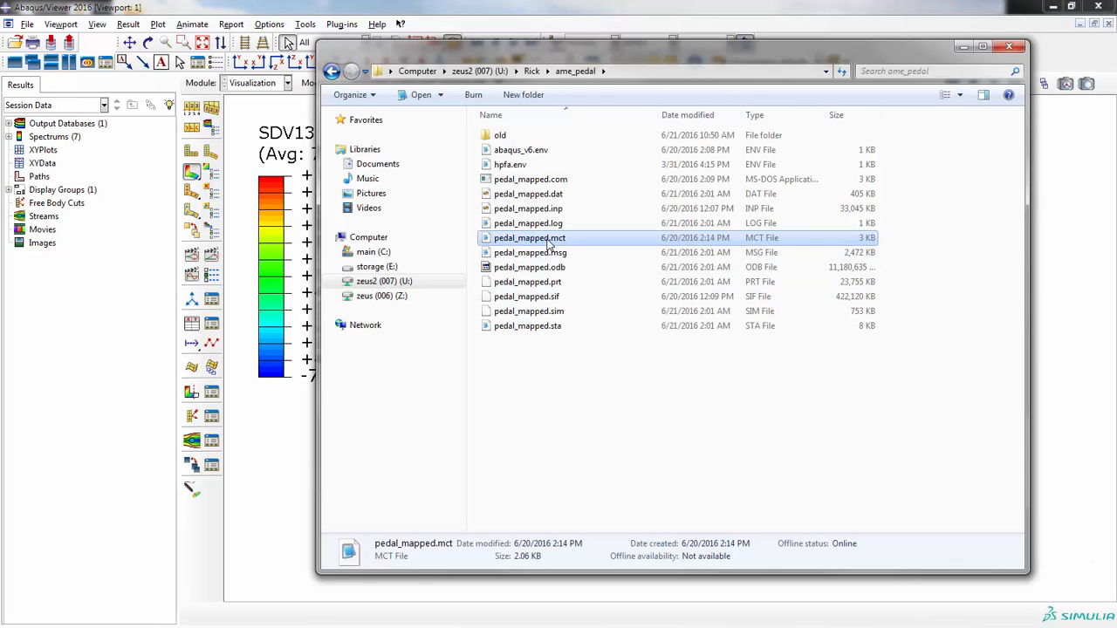
View pedal_mapped.mct and highlight the SDV 2 deletion status and SDV 14 failure mode lines
{"action": "double_click", "coordinate": [528, 237]}
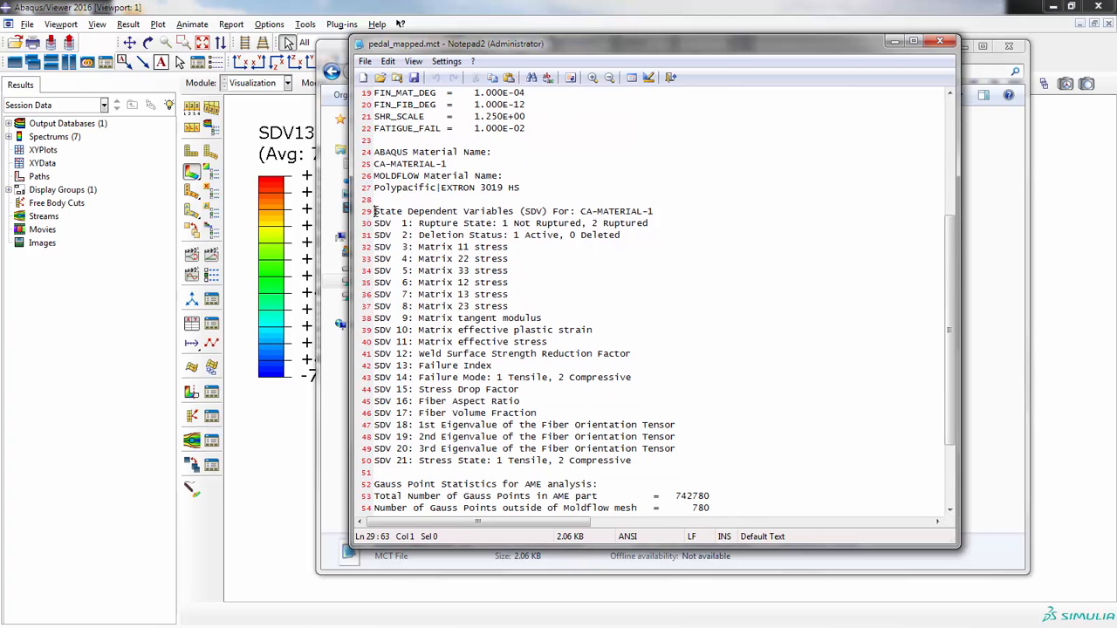
{"action": "triple_click", "coordinate": [513, 210]}
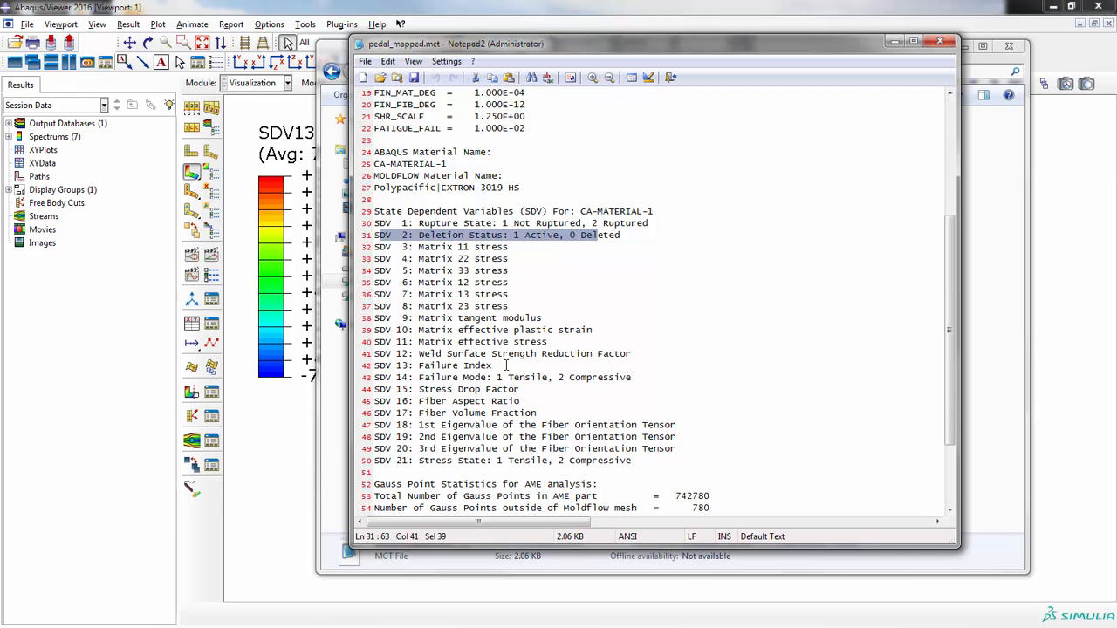
{"action": "left_click", "coordinate": [617, 377]}
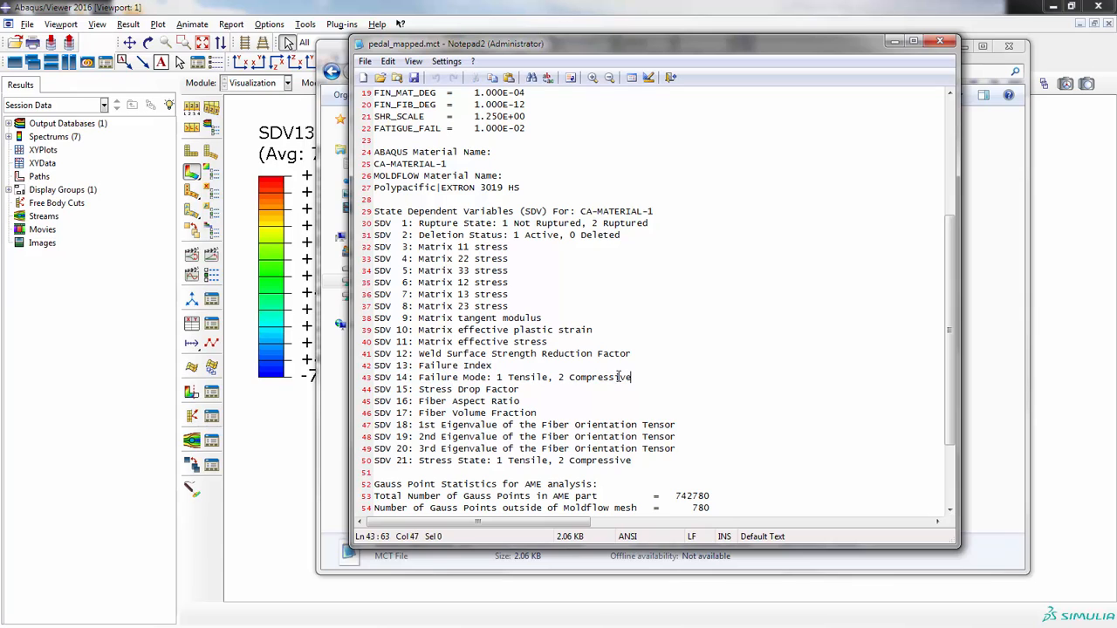
{"action": "triple_click", "coordinate": [502, 377]}
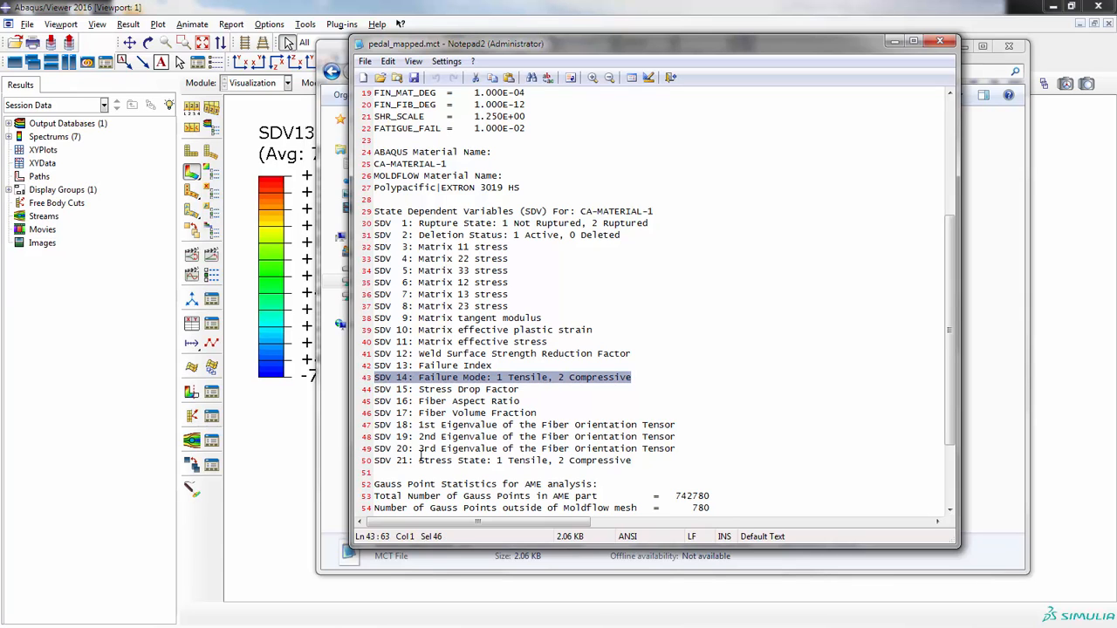